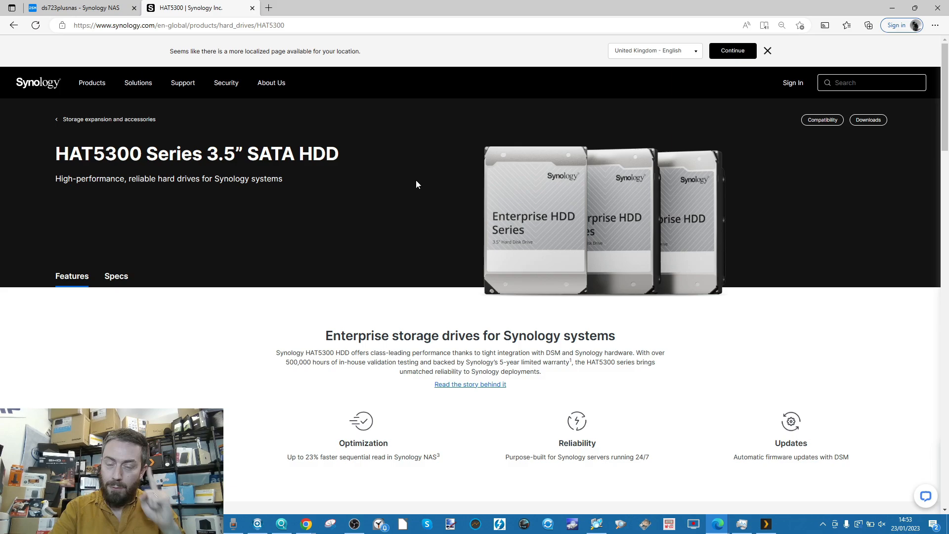
- Scroll the HAT5300 product page to the 'Effortless firmware updates' feature card
scroll(down, 3)
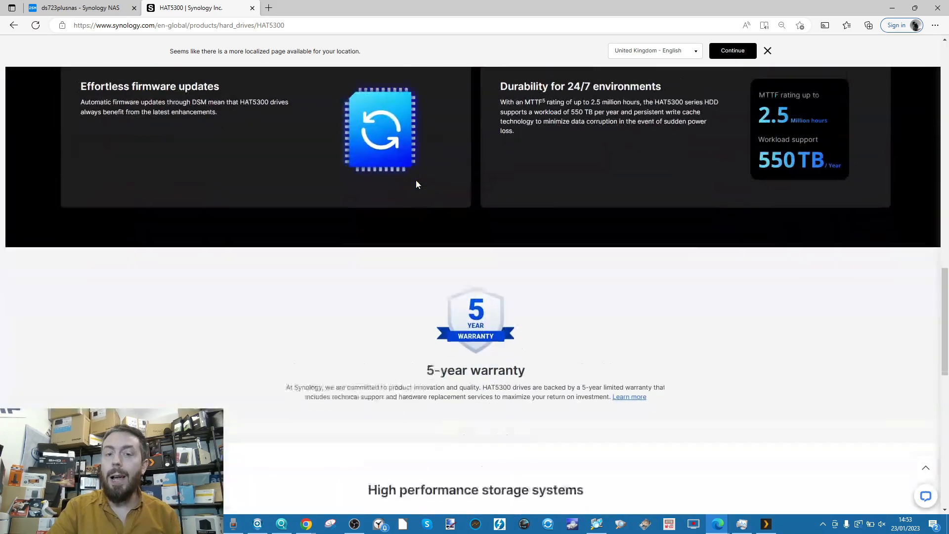
scroll(up, 3)
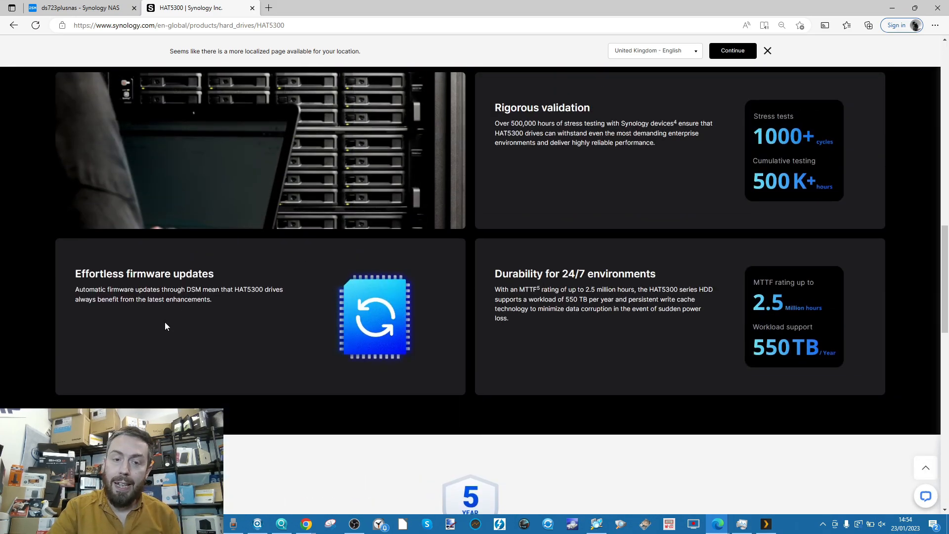
scroll(down, 3)
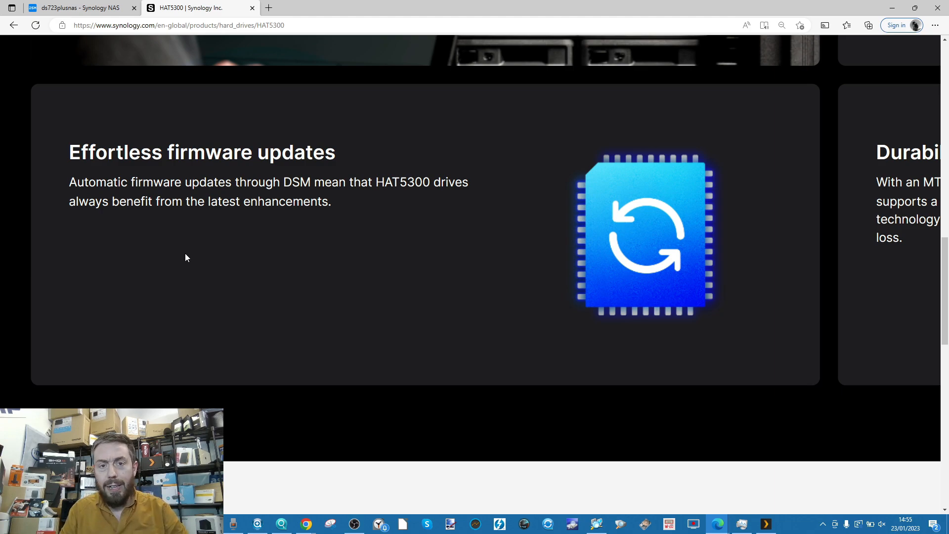
- Run the Firmware Update check on Drive 1 in Storage Manager, showing version 1403 for both drives
click(79, 8)
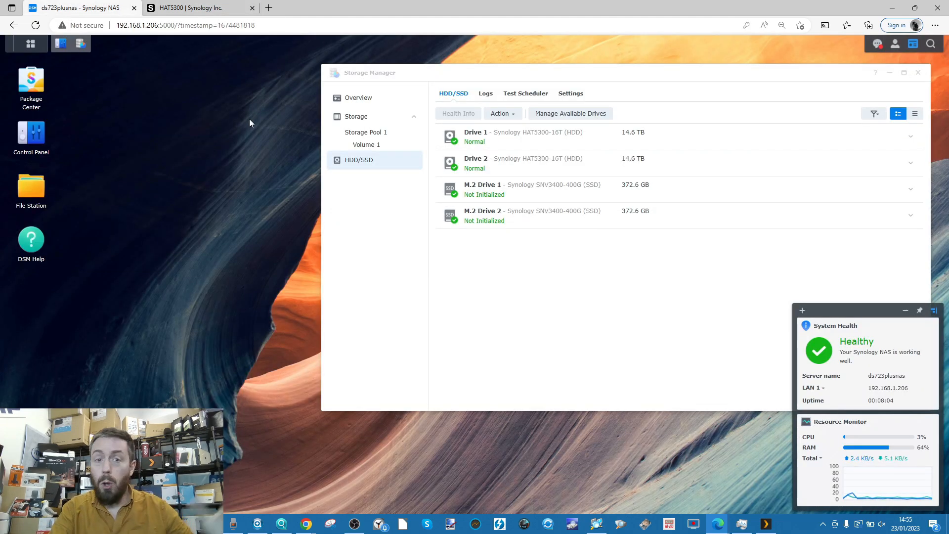
click(544, 137)
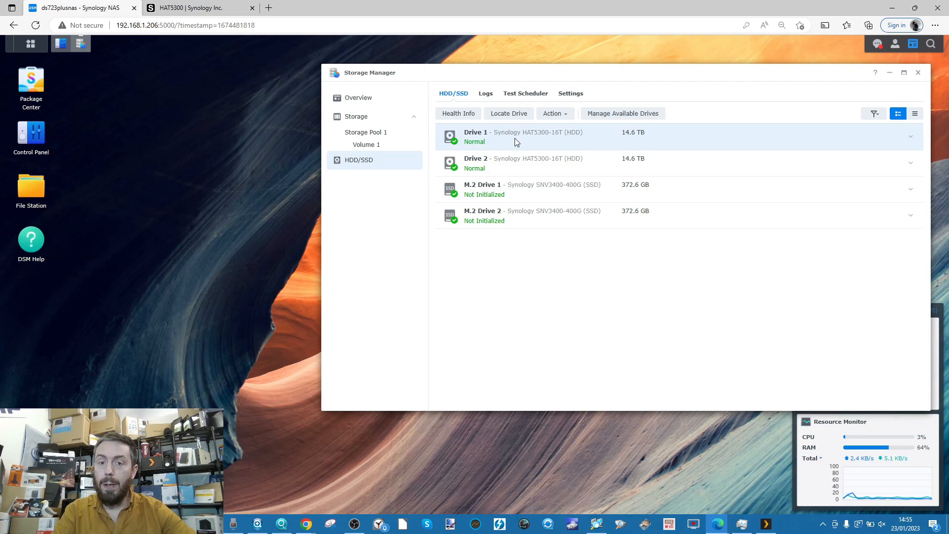
mouse_move(554, 113)
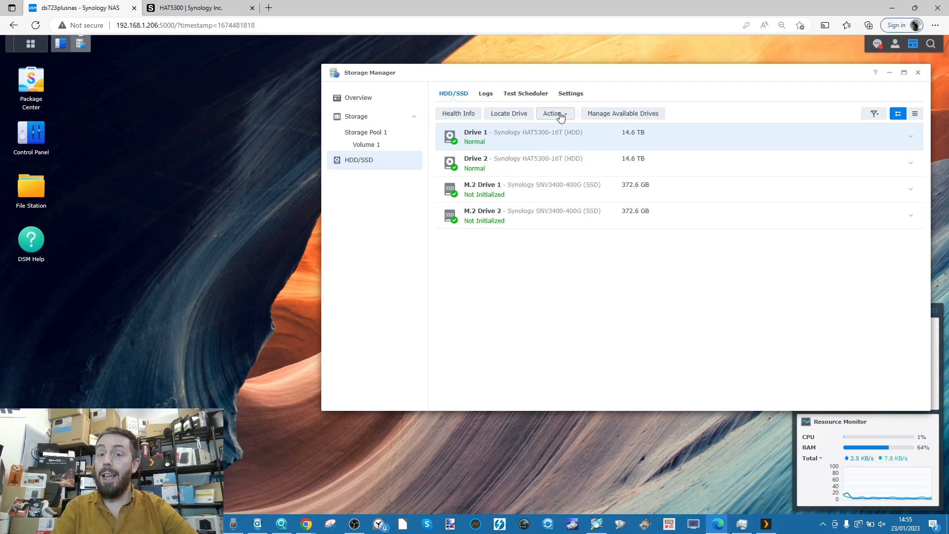
click(554, 113)
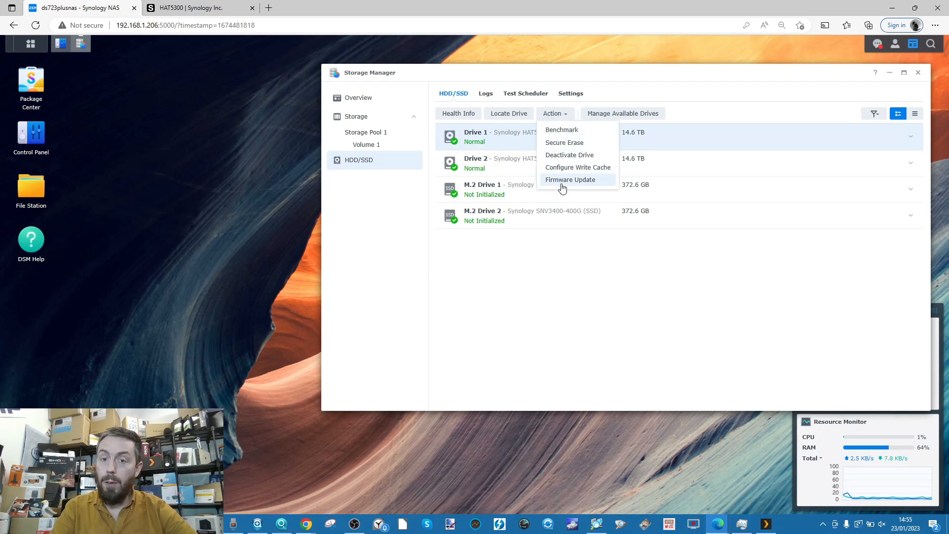
click(569, 179)
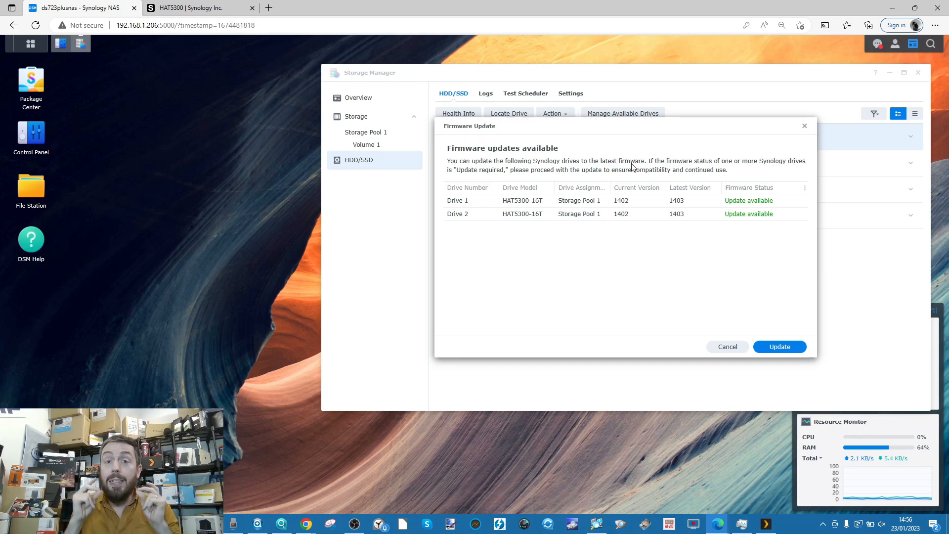
mouse_move(563, 60)
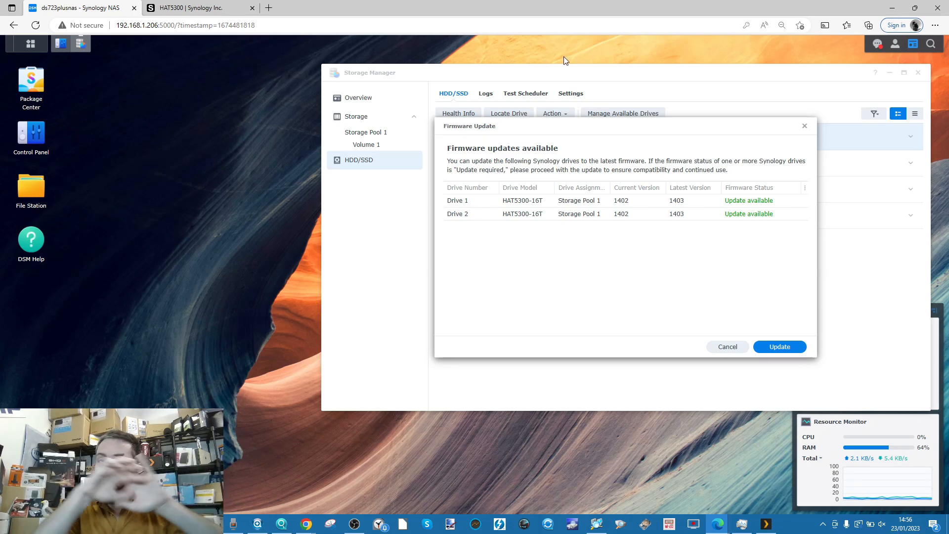
mouse_move(546, 162)
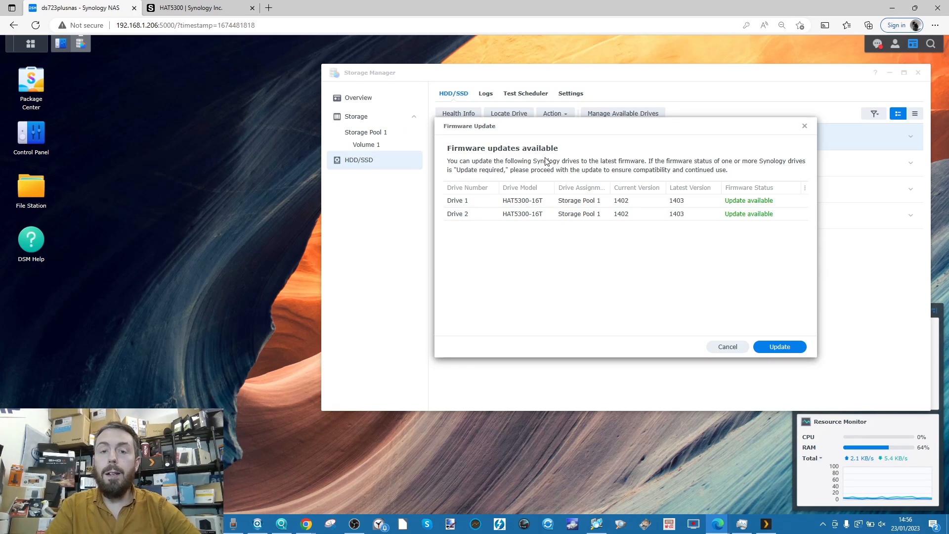
- Sign in to ds723plusnas at 169.254.159.129:5000 with username and password
click(727, 346)
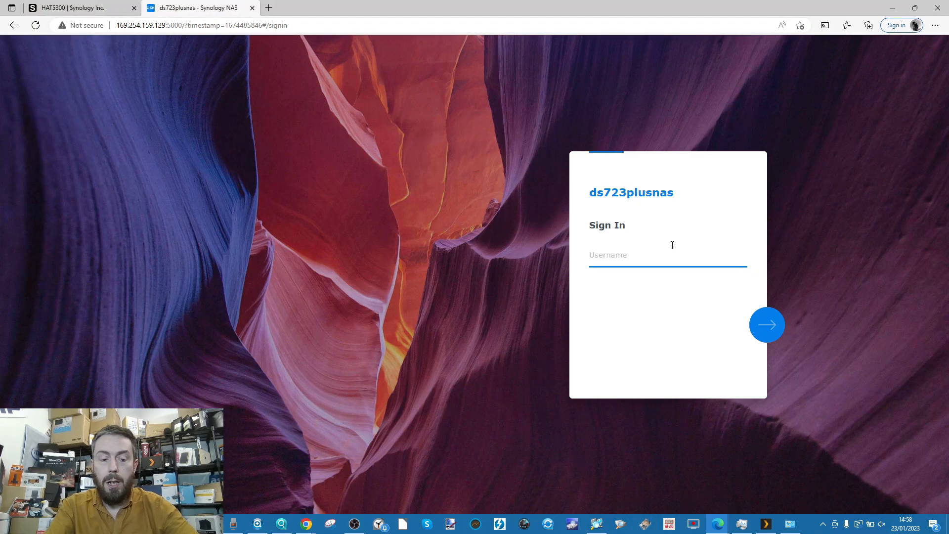
click(767, 324)
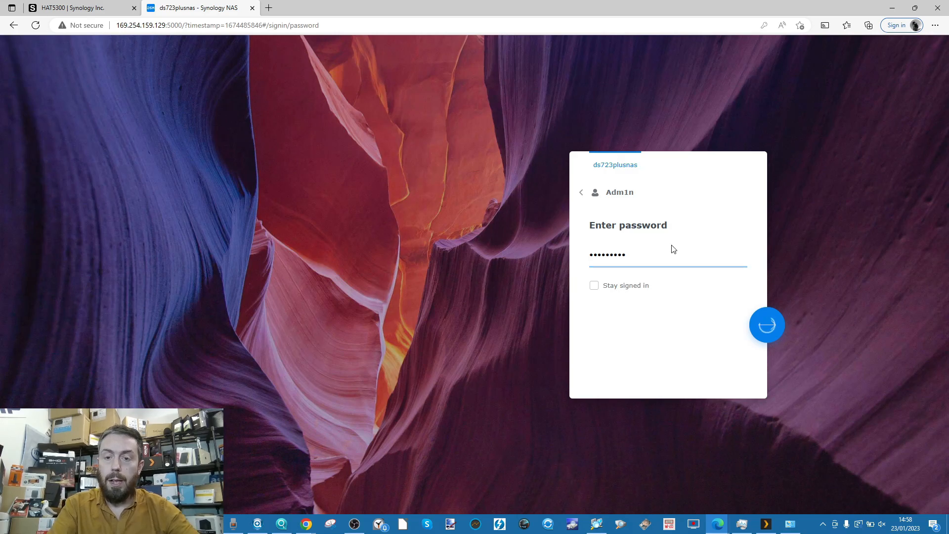
click(767, 324)
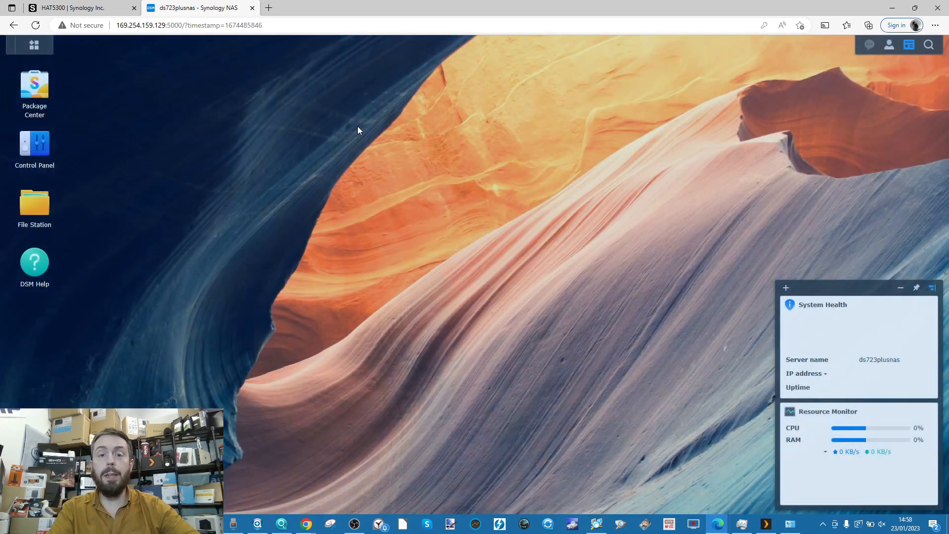
- Reopen Storage Manager's HDD/SSD Firmware Update check, again listing 1403 for both HAT5300-16T drives
click(34, 44)
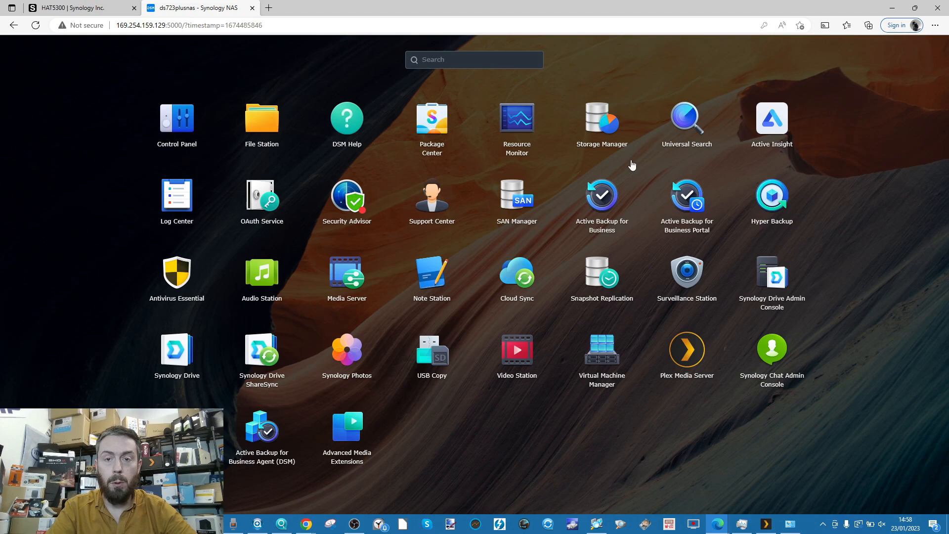
click(600, 118)
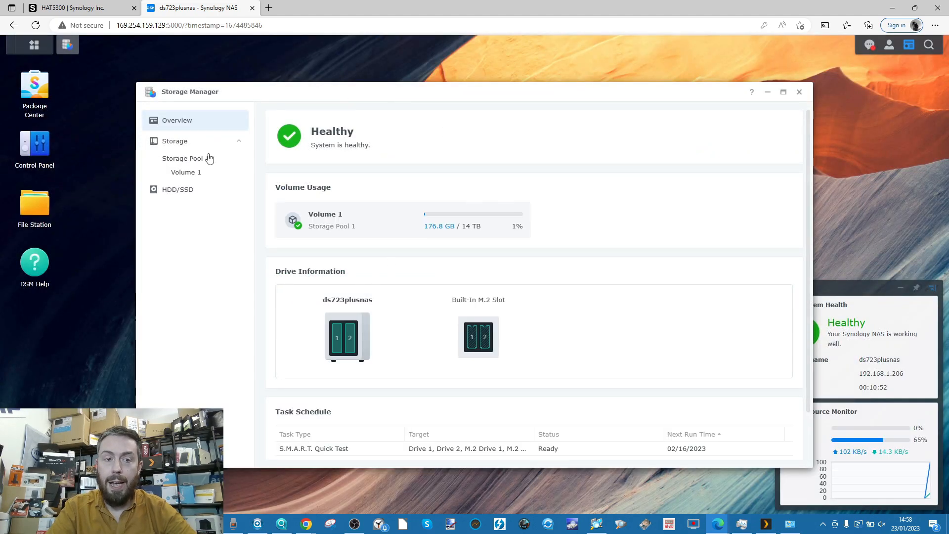
click(177, 189)
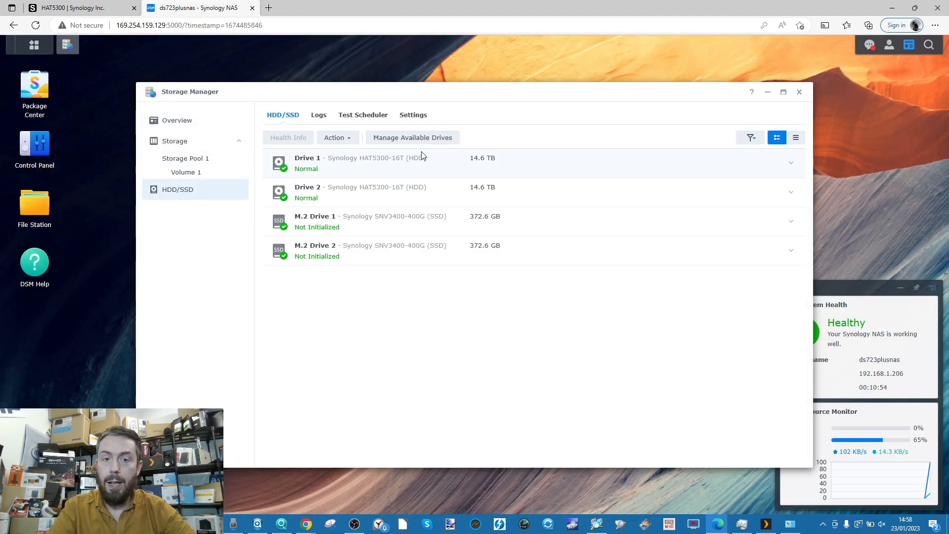
click(336, 137)
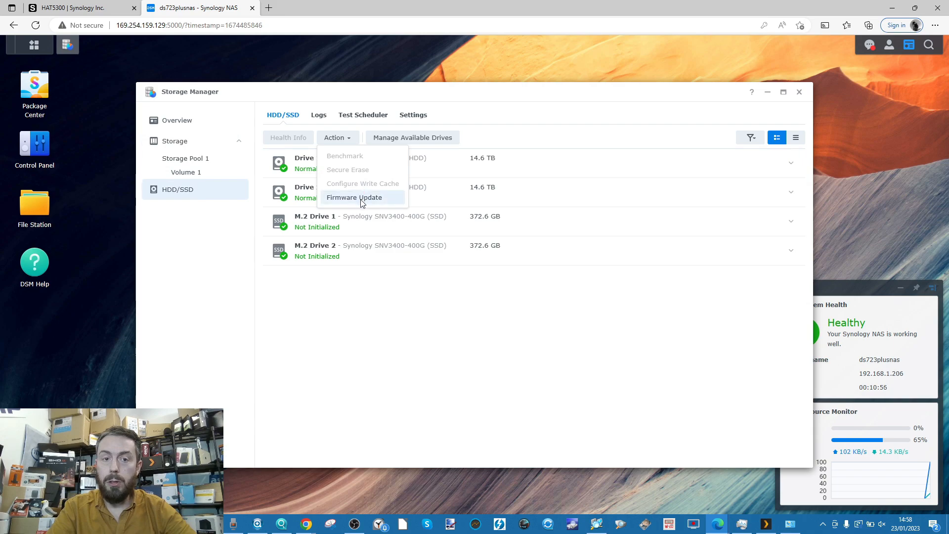
click(354, 197)
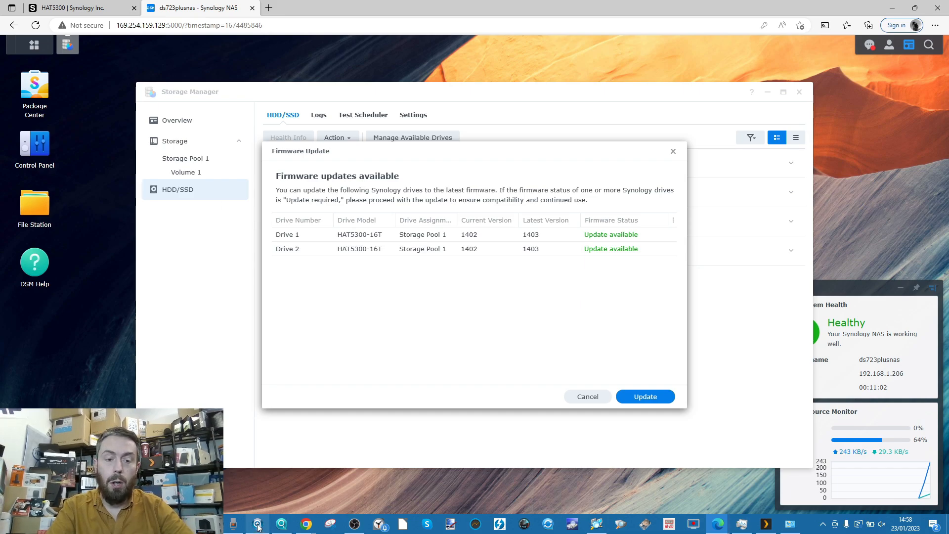
click(258, 524)
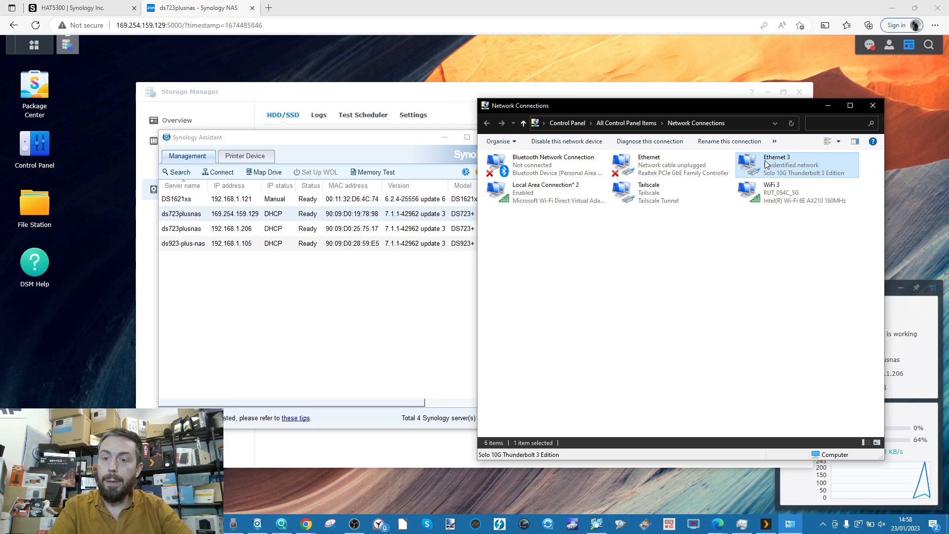
mouse_move(806, 176)
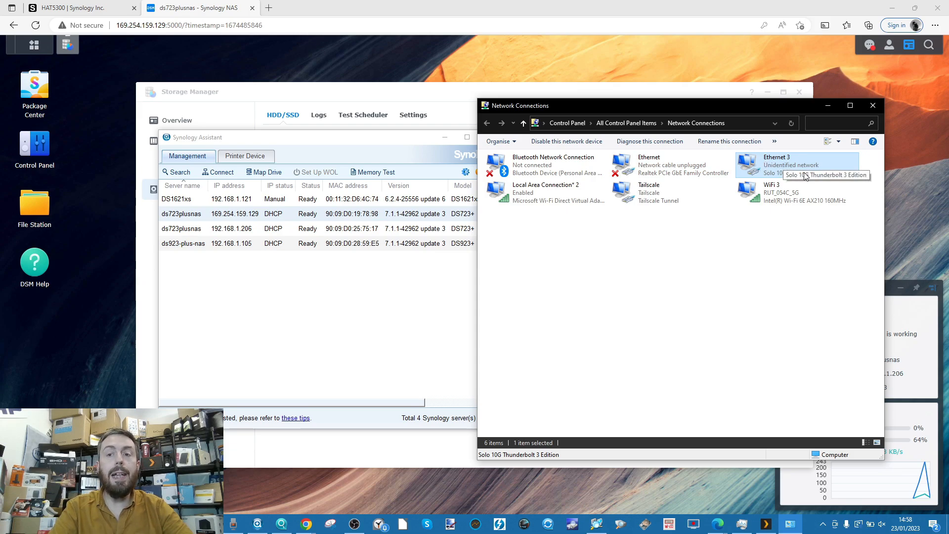
mouse_move(779, 165)
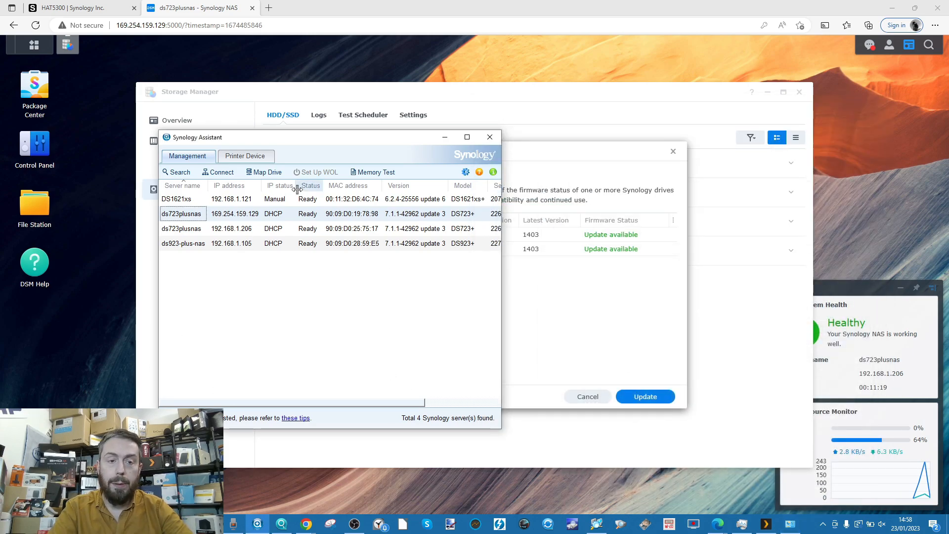
- Start the Map Drive wizard for ds723plusnas and advance to its shared folder list
right_click(182, 213)
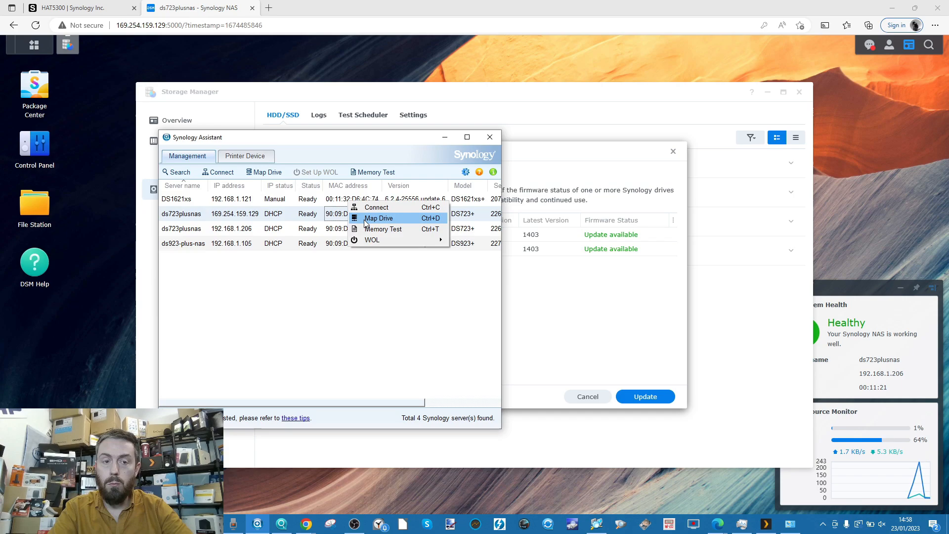
click(378, 218)
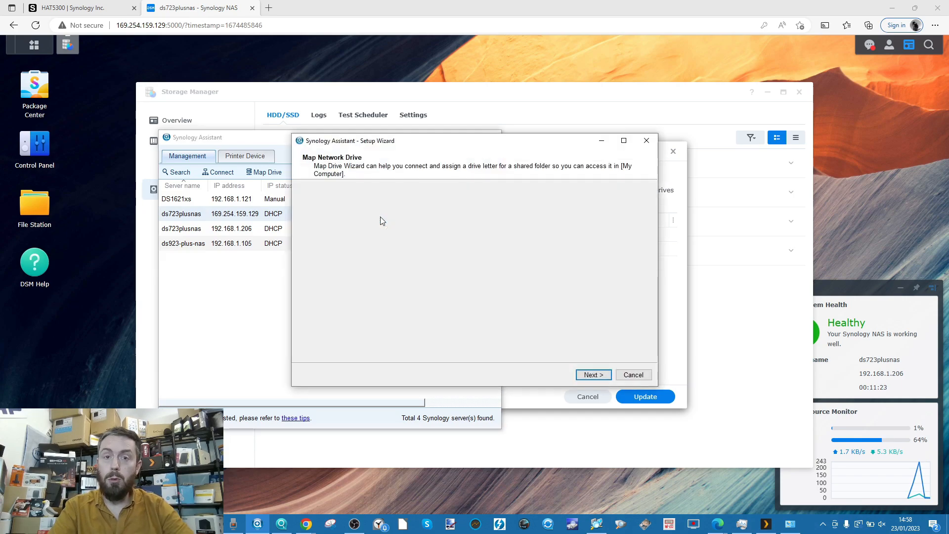
click(592, 374)
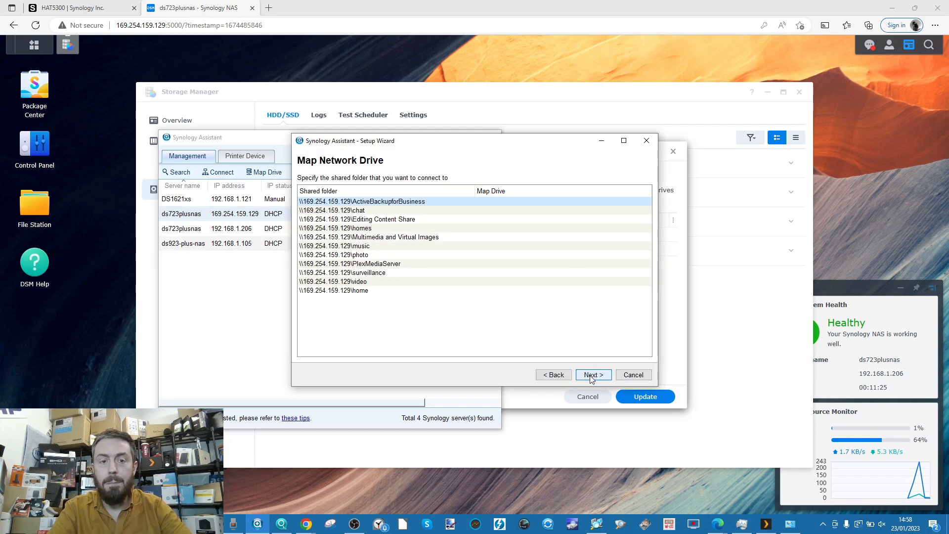
click(34, 203)
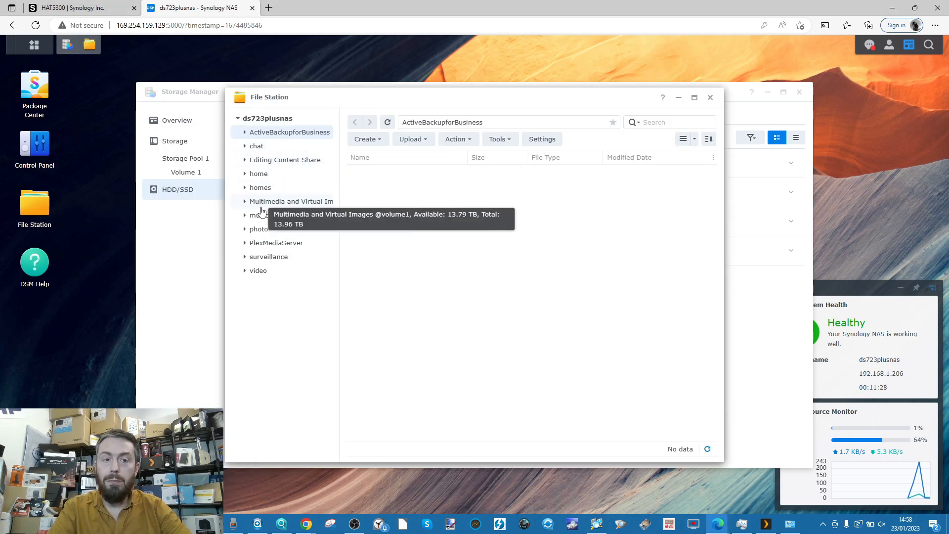
- View the size and location properties of the Multimedia and Virtual Images share
click(291, 201)
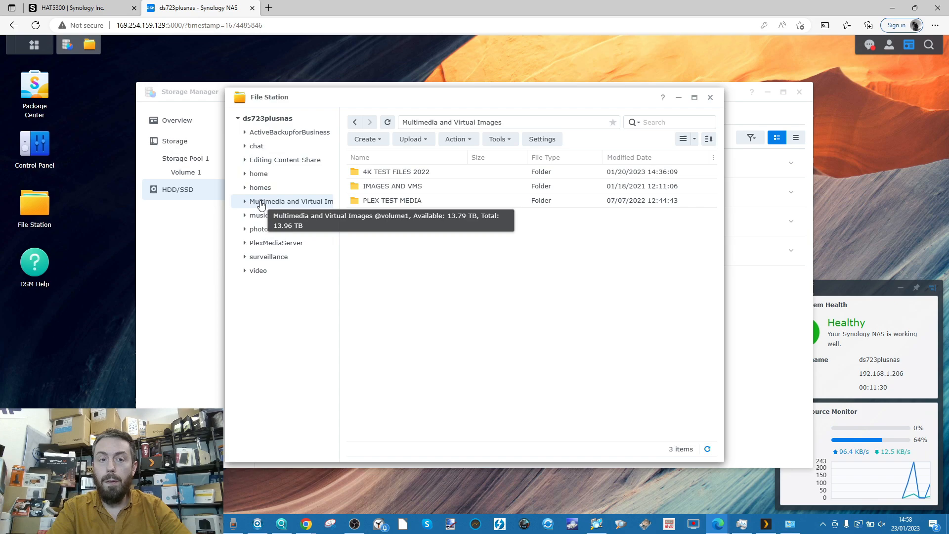
right_click(292, 201)
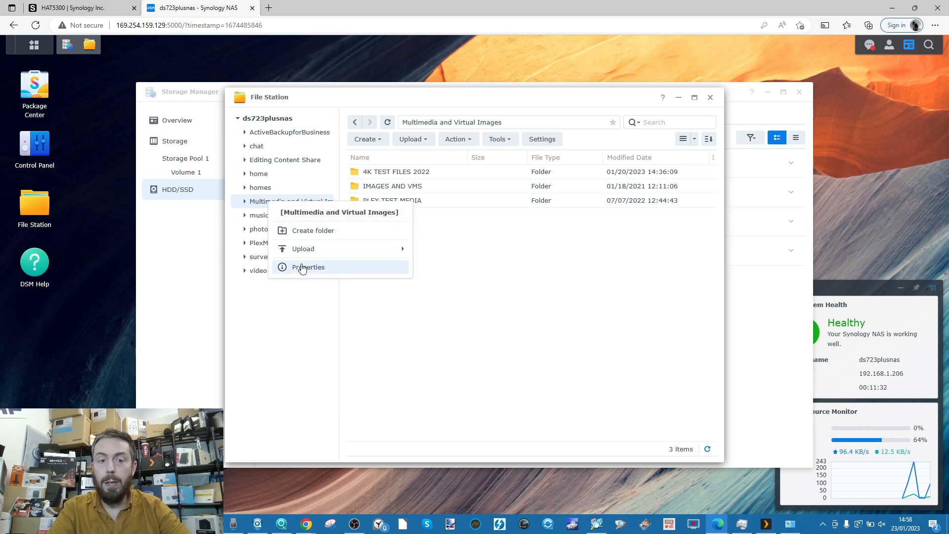
click(308, 267)
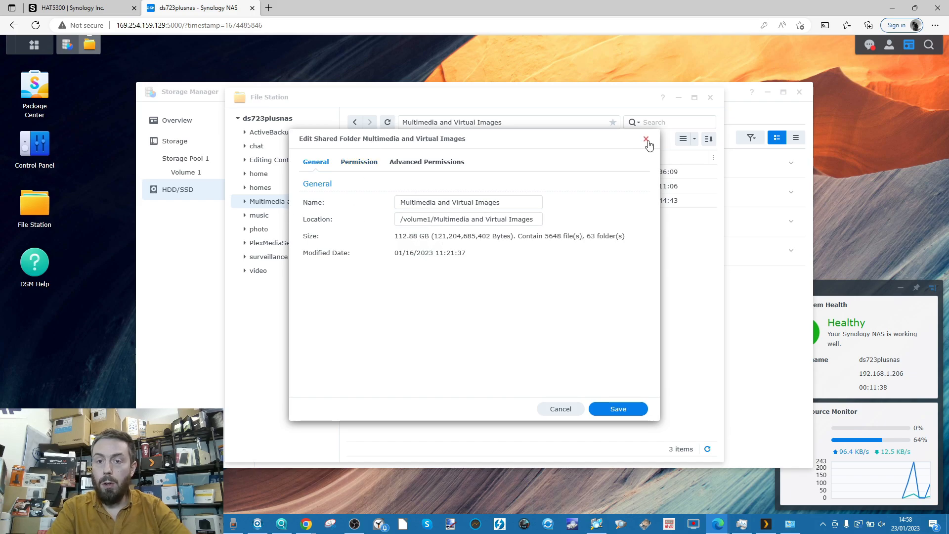
click(645, 139)
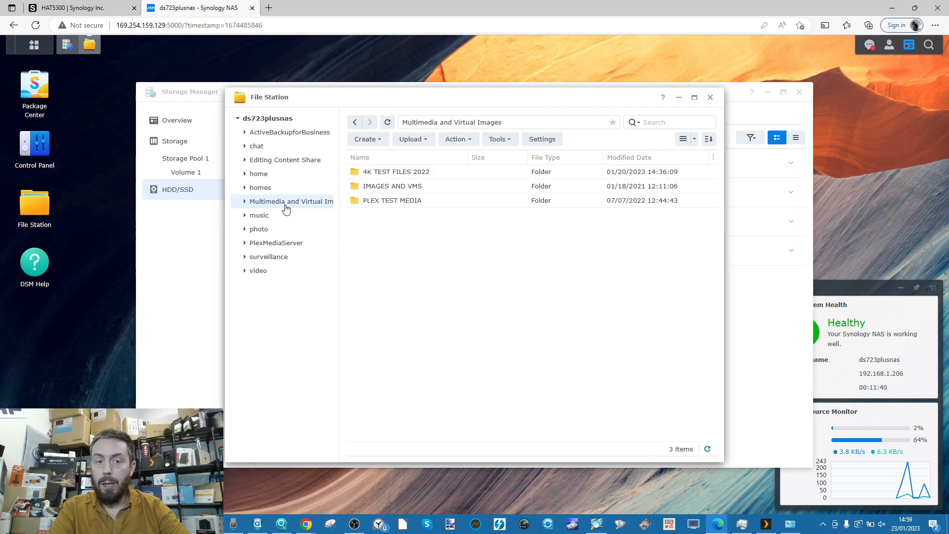
mouse_move(285, 202)
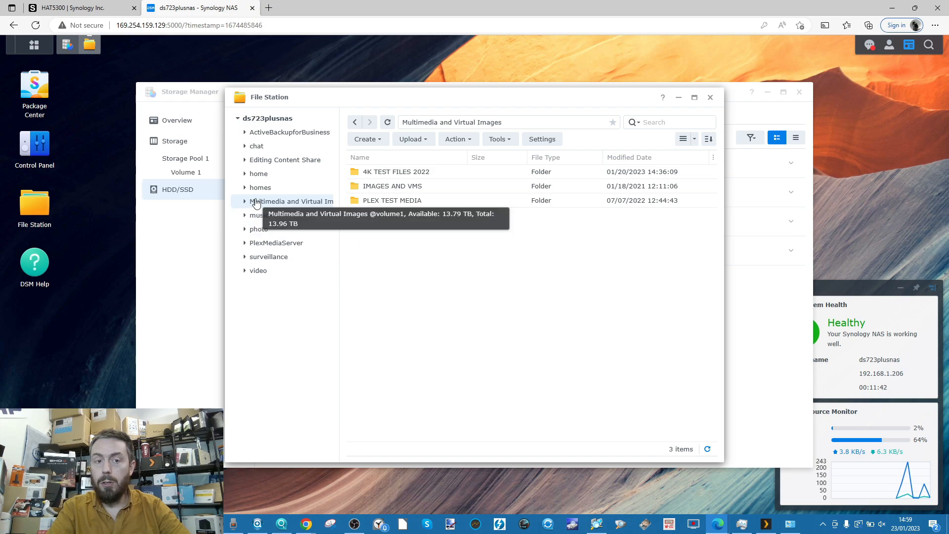
- Expand the 4K TEST FILES 2022 folder, then close the firmware dialog and show HDD/SSD
click(245, 202)
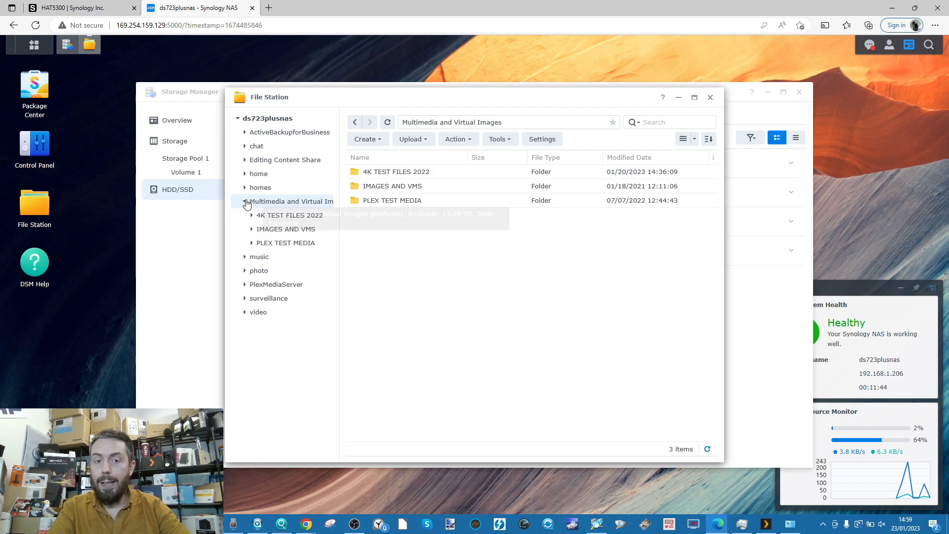
right_click(289, 215)
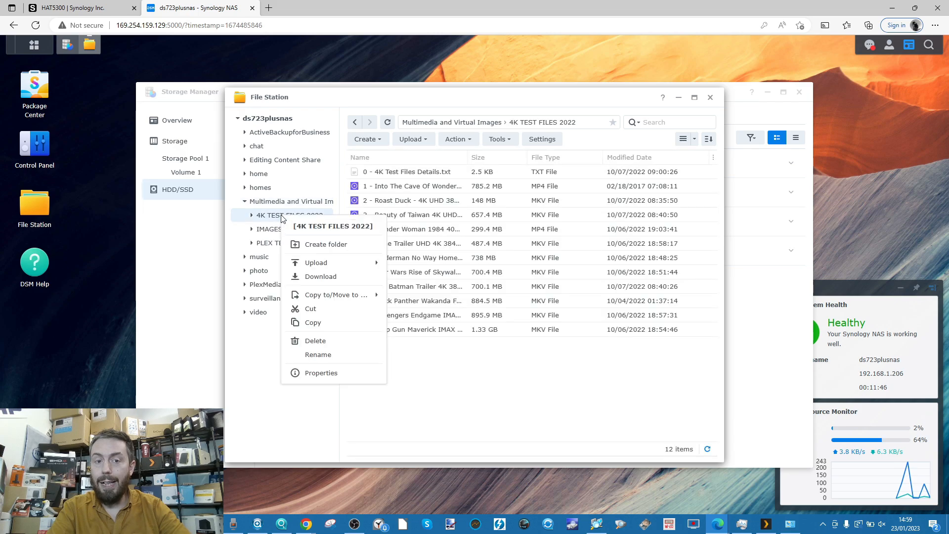
click(321, 372)
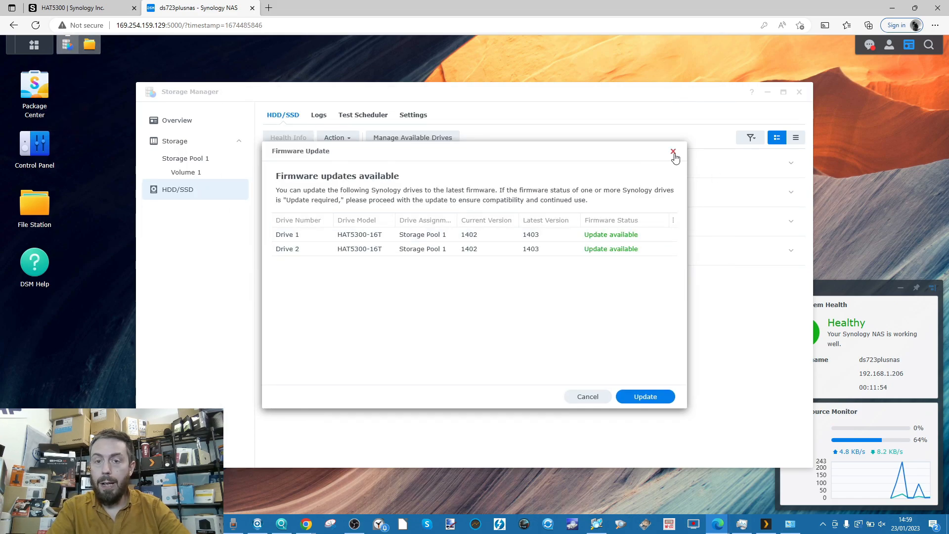
click(673, 151)
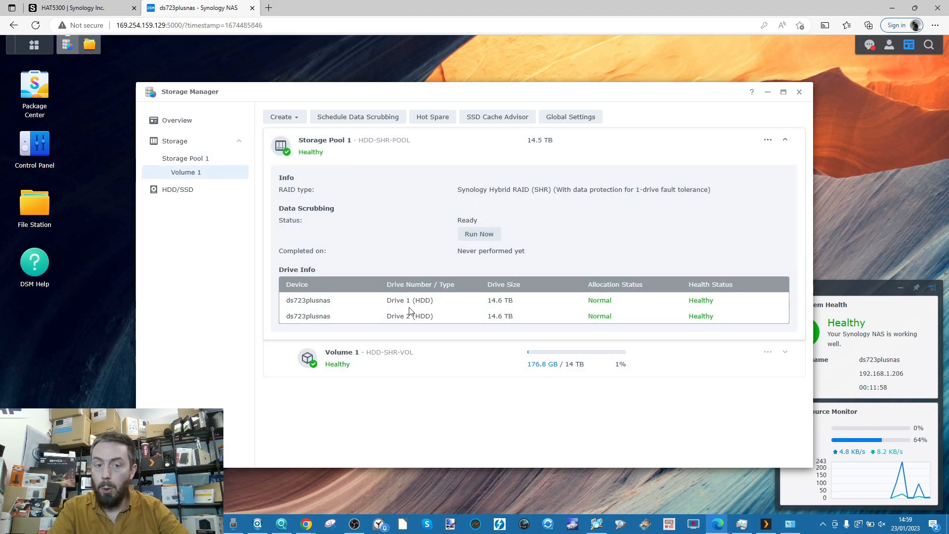
click(178, 189)
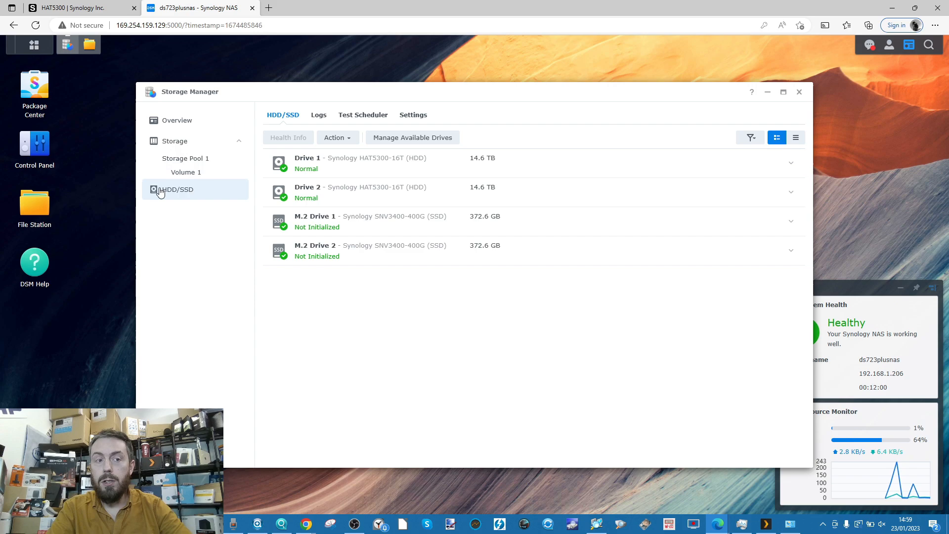
mouse_move(313, 289)
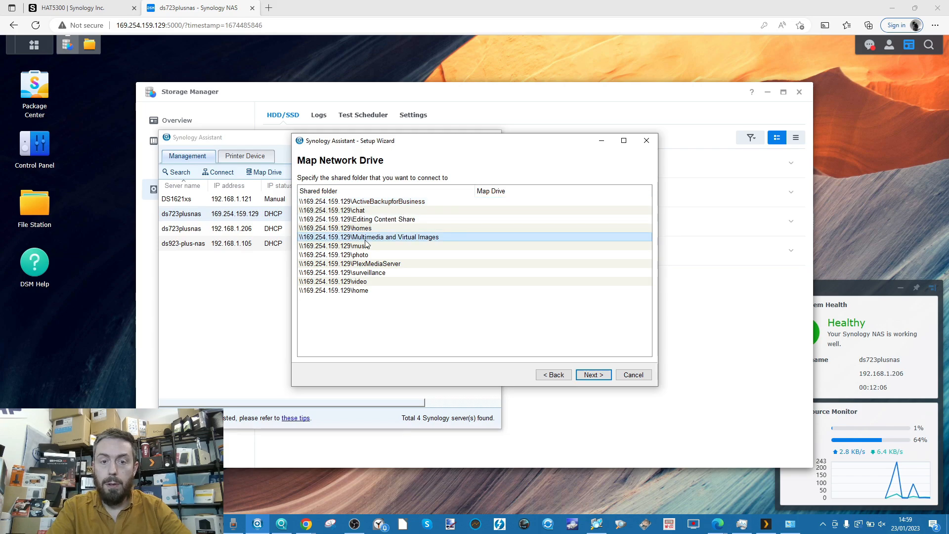
- Map Multimedia and Virtual Images as drive S:, then close the wizard after it fails
click(593, 375)
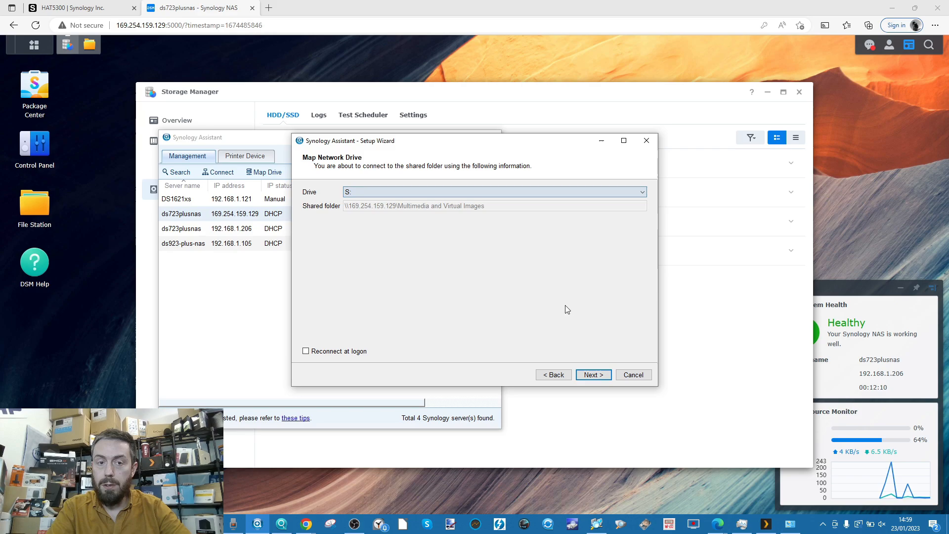
click(593, 375)
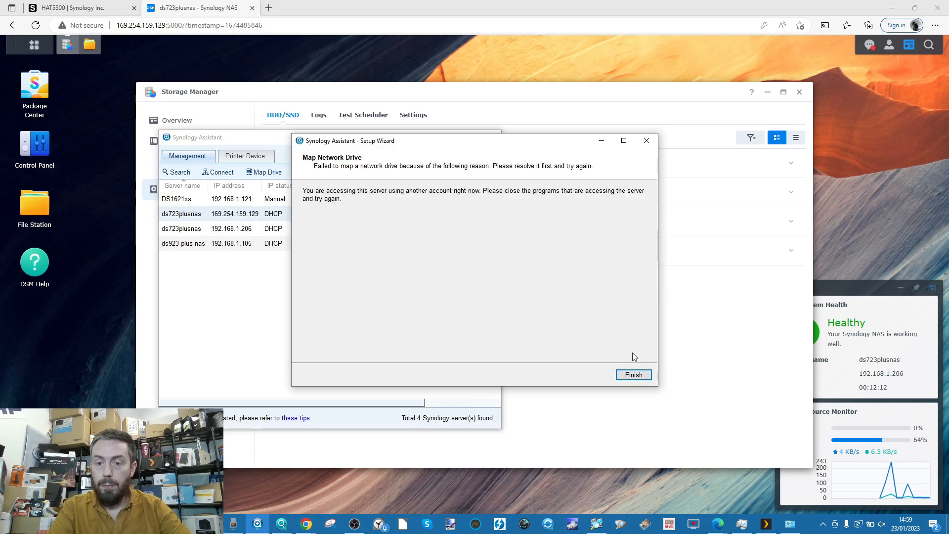
click(633, 374)
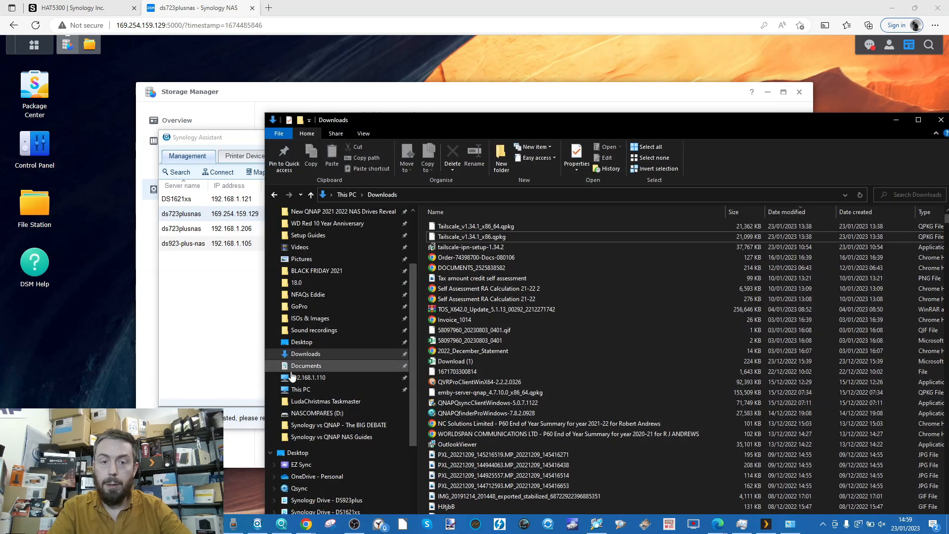
- Return to File Station and select the 4K TEST FILES 2022 folder
click(301, 389)
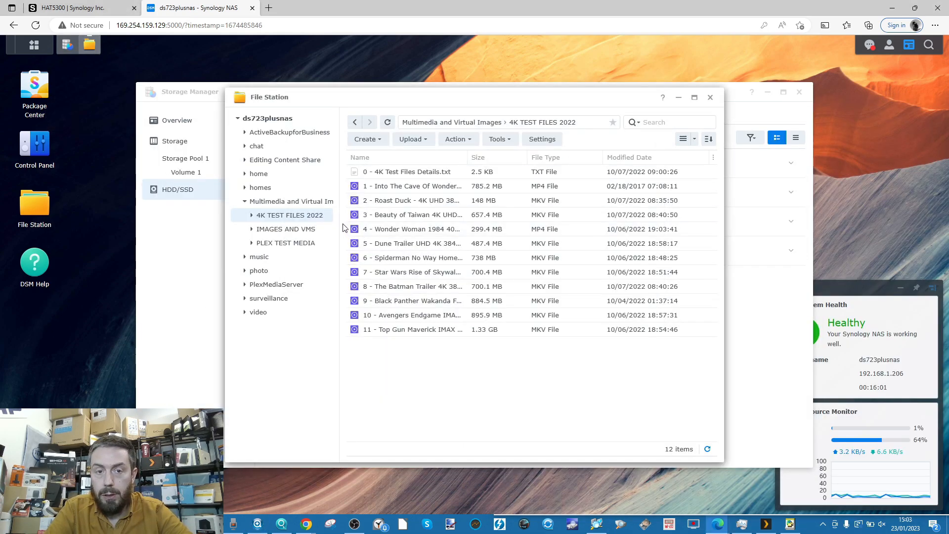
click(355, 122)
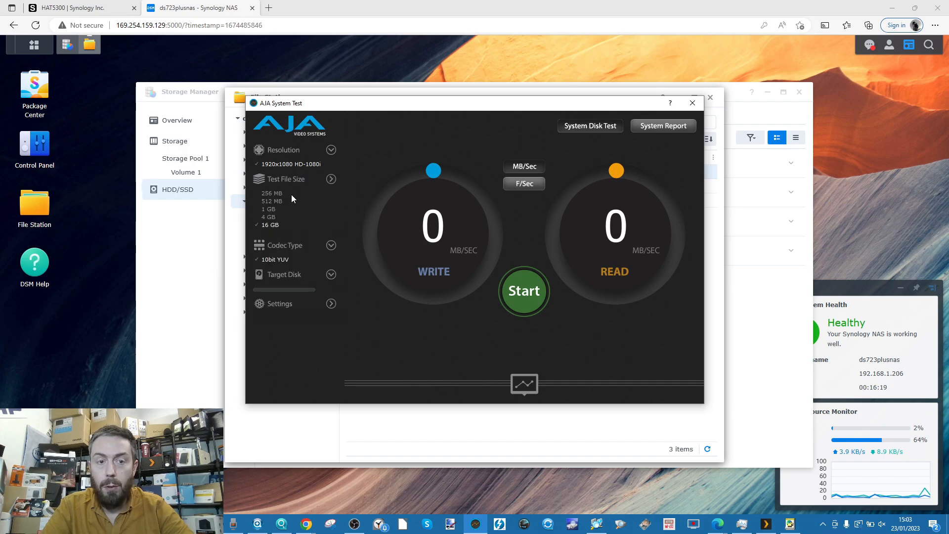
- Run a continuous AJA disk test with a 256 MB file and live write/read graphs
click(272, 192)
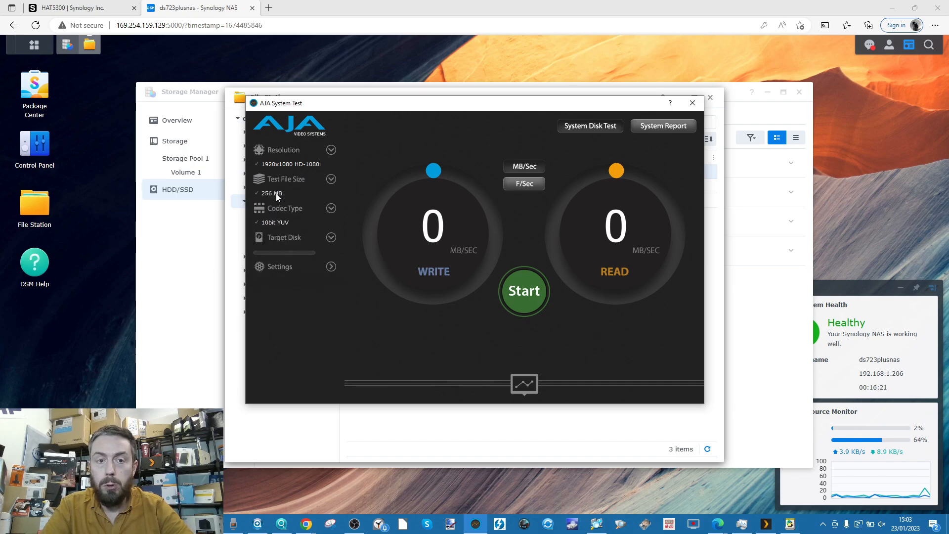
click(523, 383)
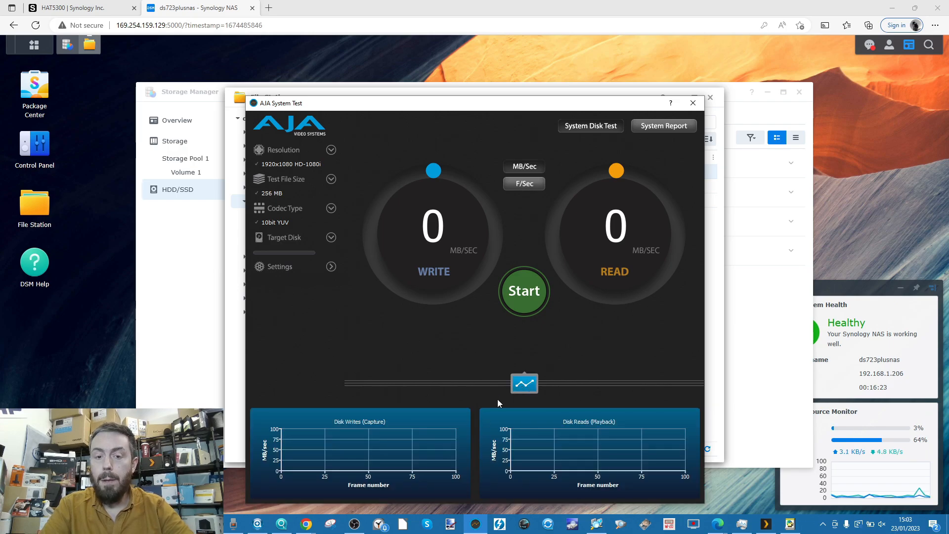
click(524, 291)
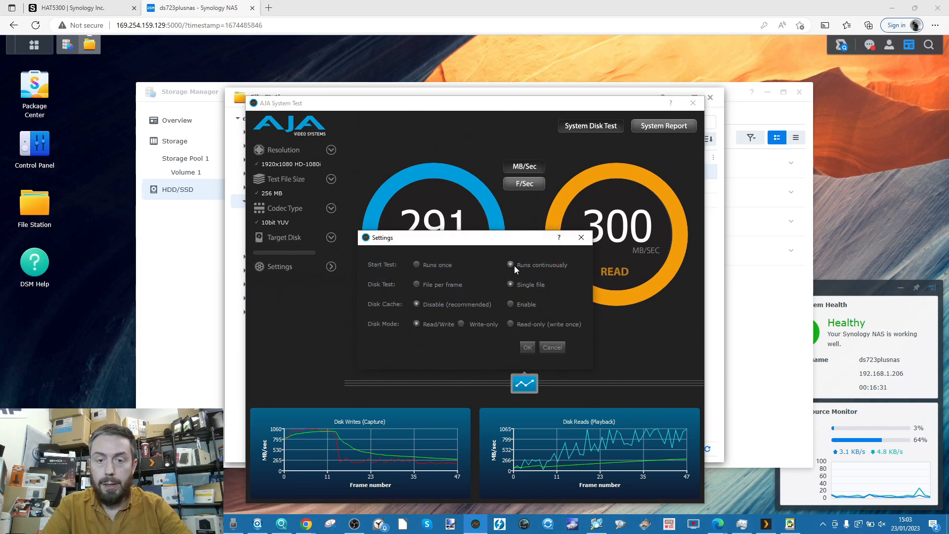
click(526, 348)
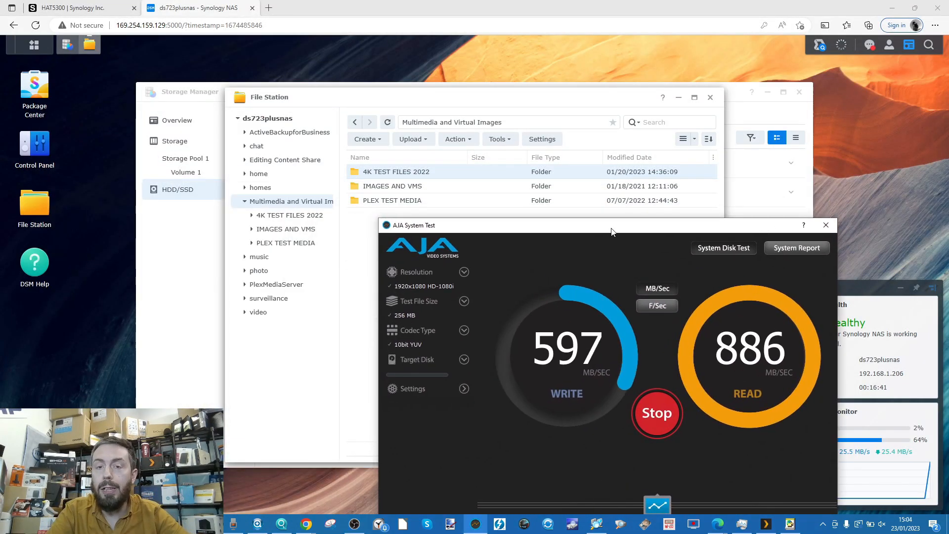
drag(430, 225, 536, 291)
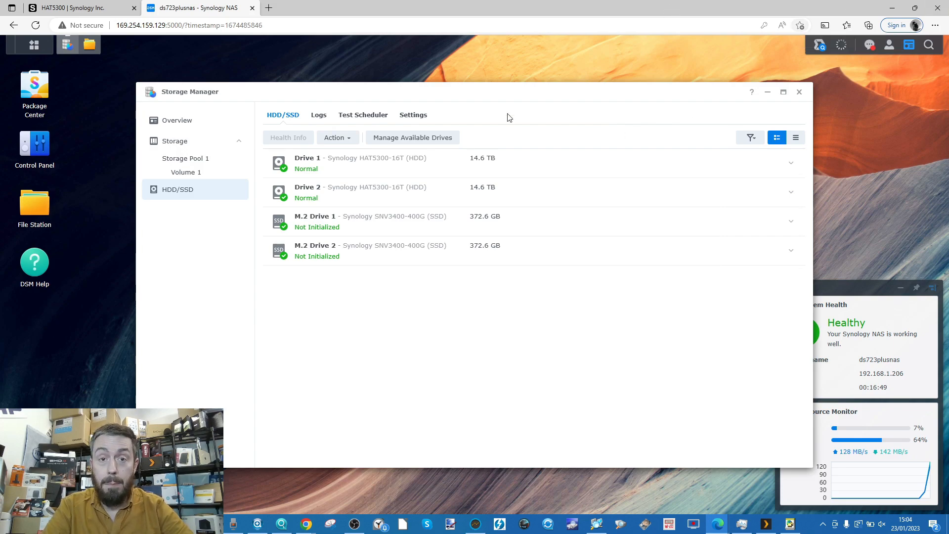
mouse_move(377, 149)
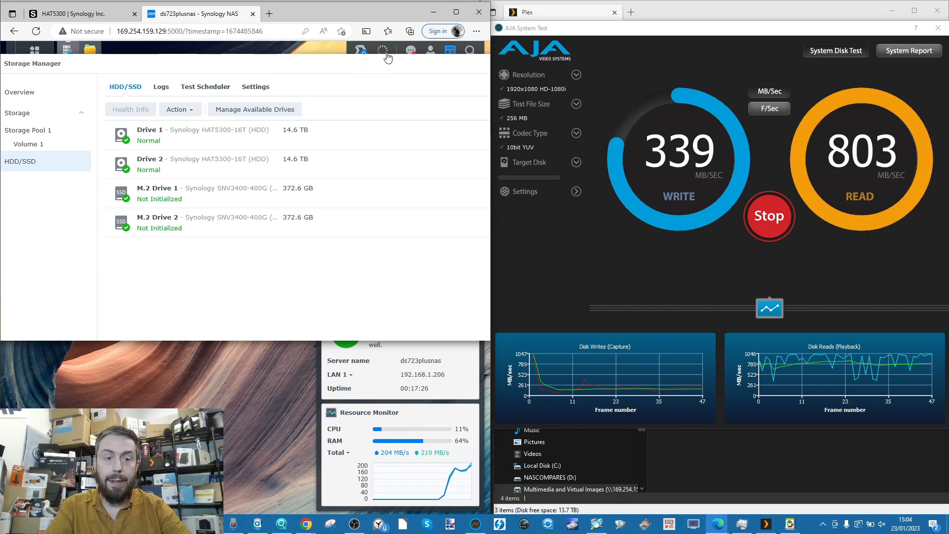
- Run Firmware Update from Drive 1's Action menu, listing 1403 for both HAT5300-16T drives
click(162, 110)
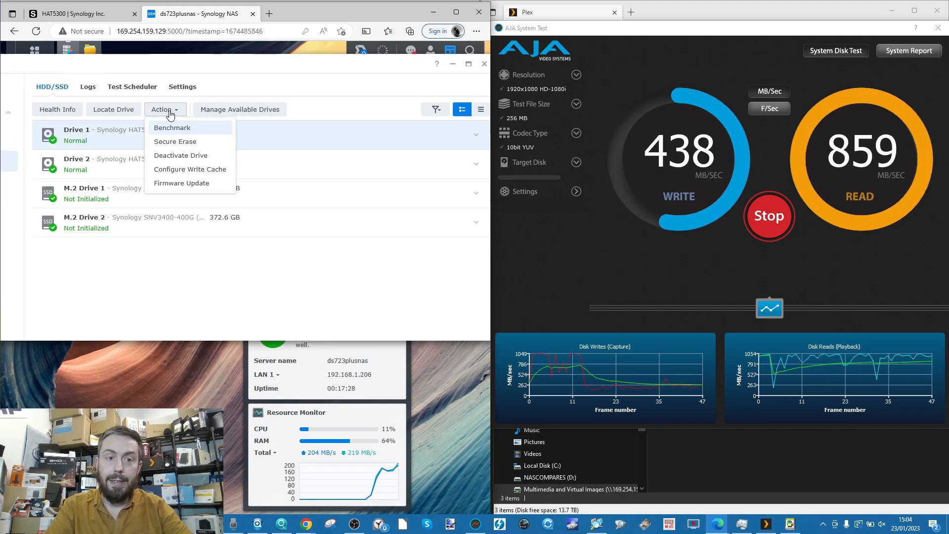
click(182, 183)
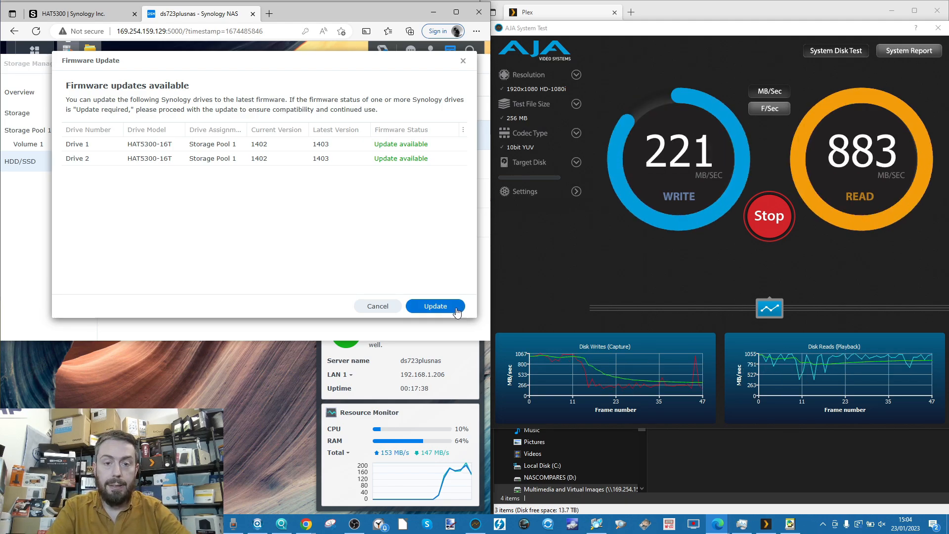
- Update both HAT5300-16T drives to firmware 1403 past the backup warning, then restart the NAS
click(435, 306)
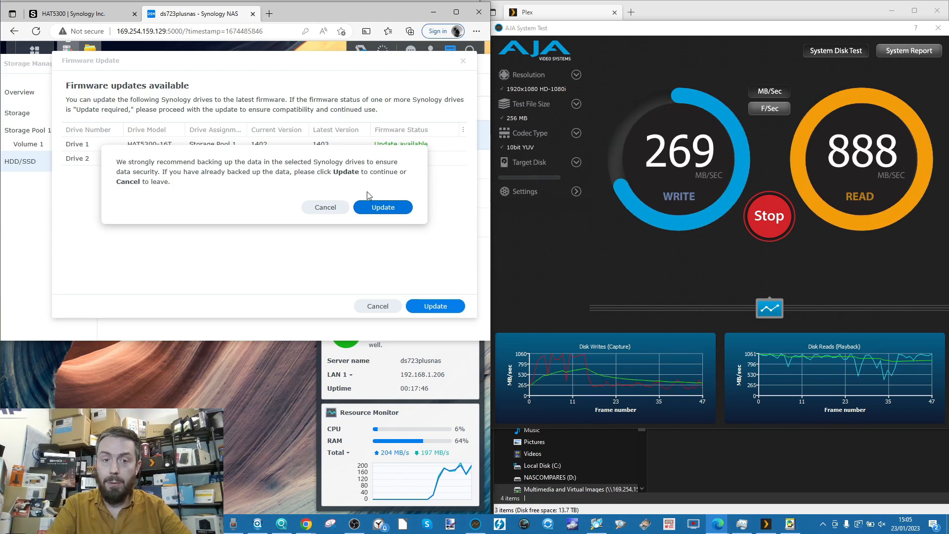
click(382, 207)
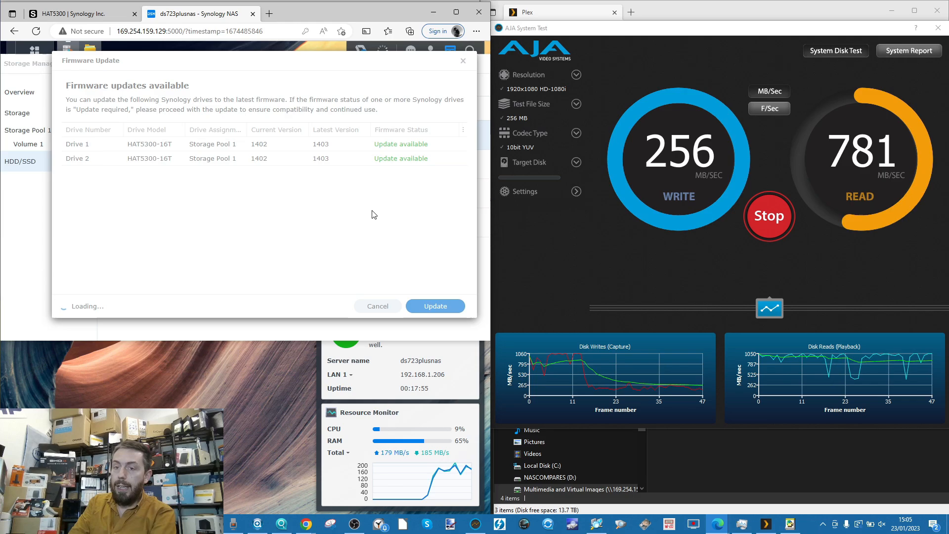
click(434, 306)
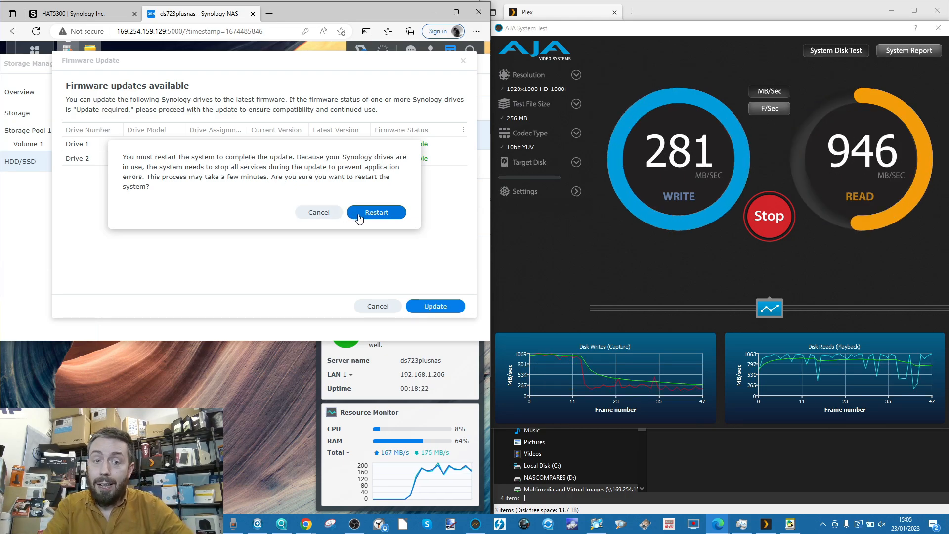
click(376, 212)
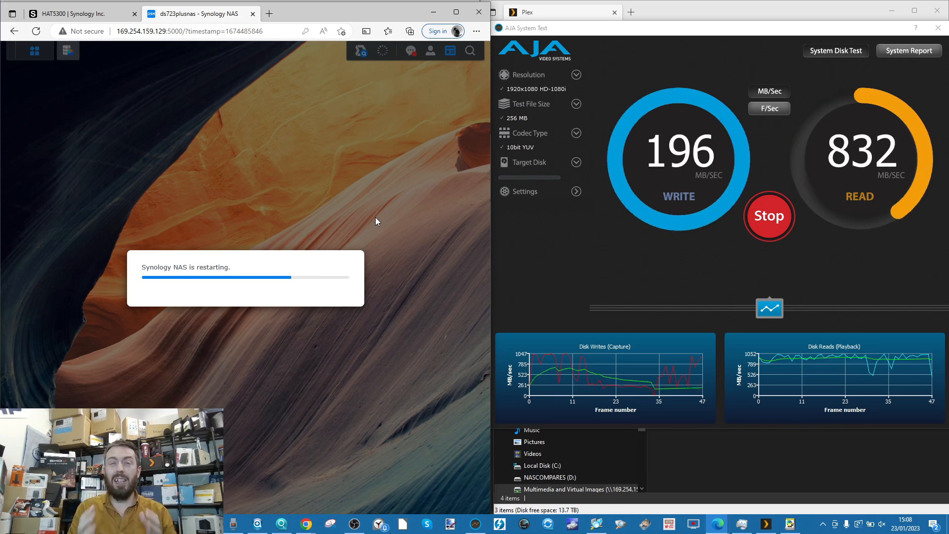
- Dismiss the Disk Test Failed notice, retry the disk test, and dismiss the Disk Write Failure
click(769, 216)
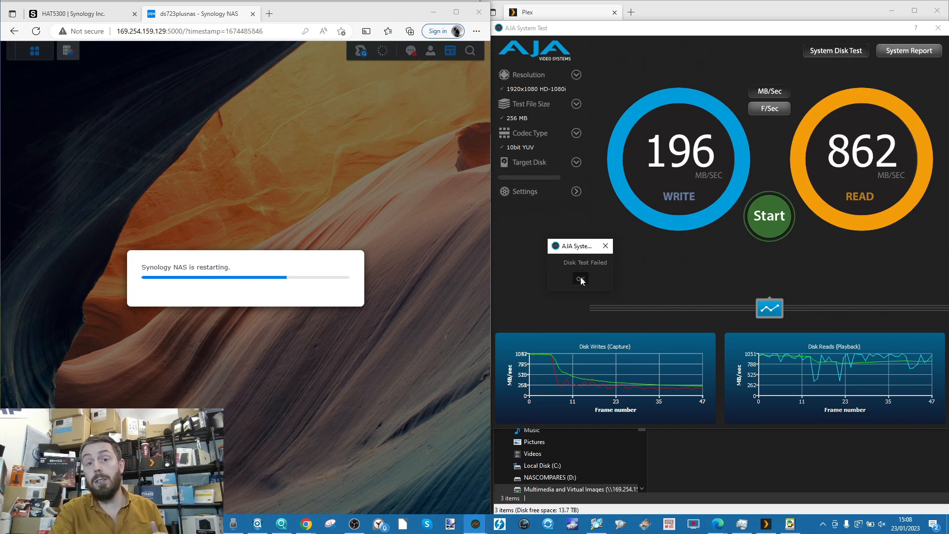
click(580, 279)
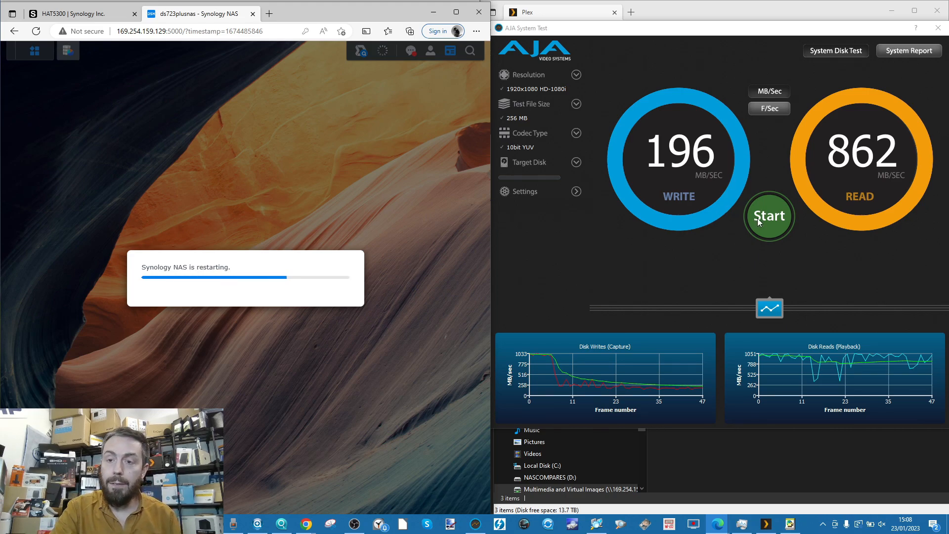
click(769, 216)
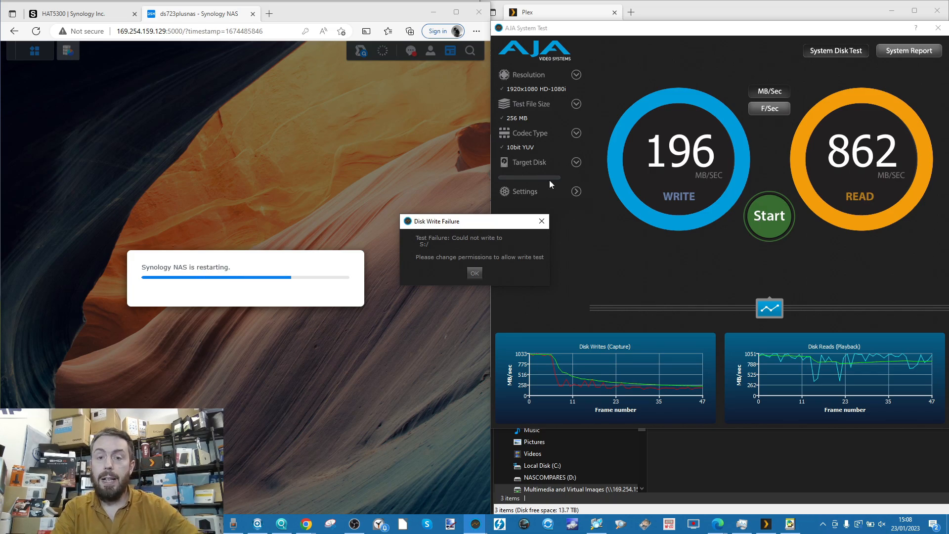
click(475, 272)
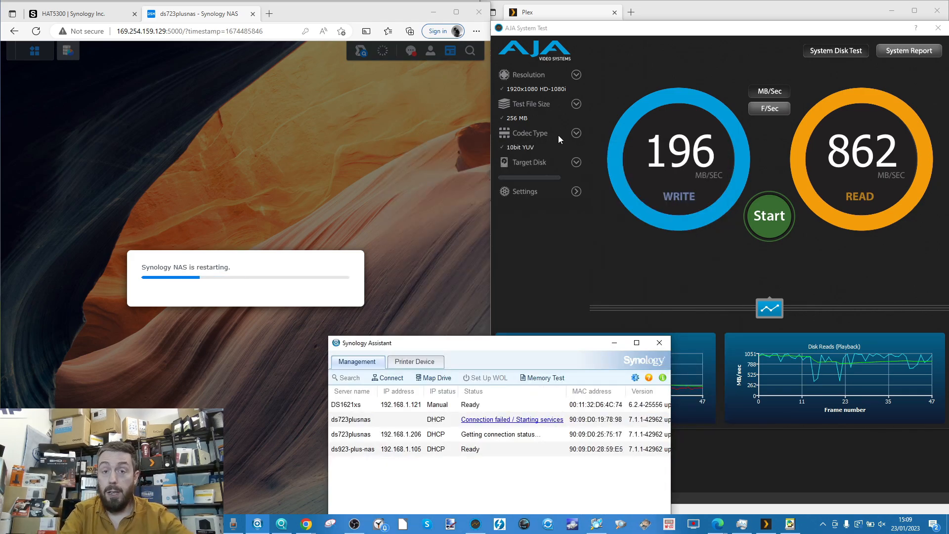
mouse_move(557, 180)
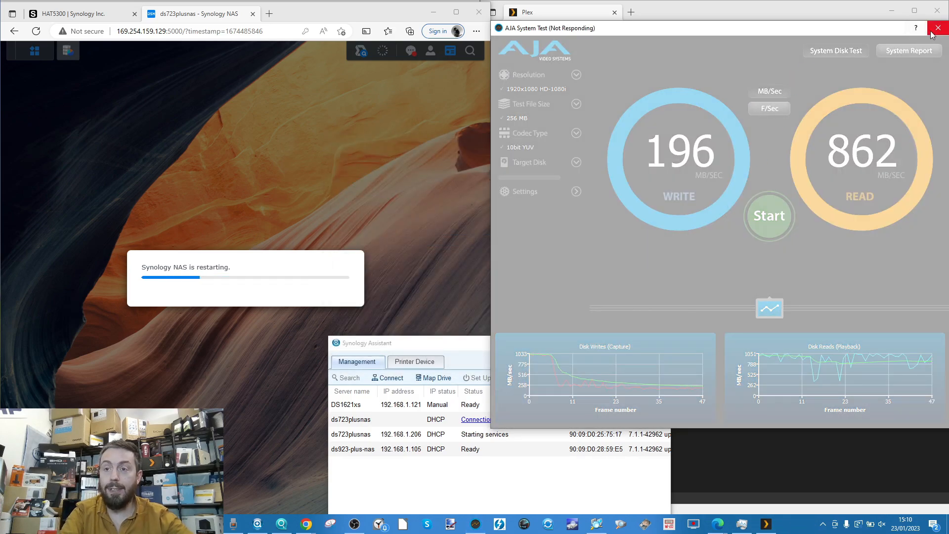
- Force-close the frozen AJA System Test while ds723plusnas restarts services
click(938, 28)
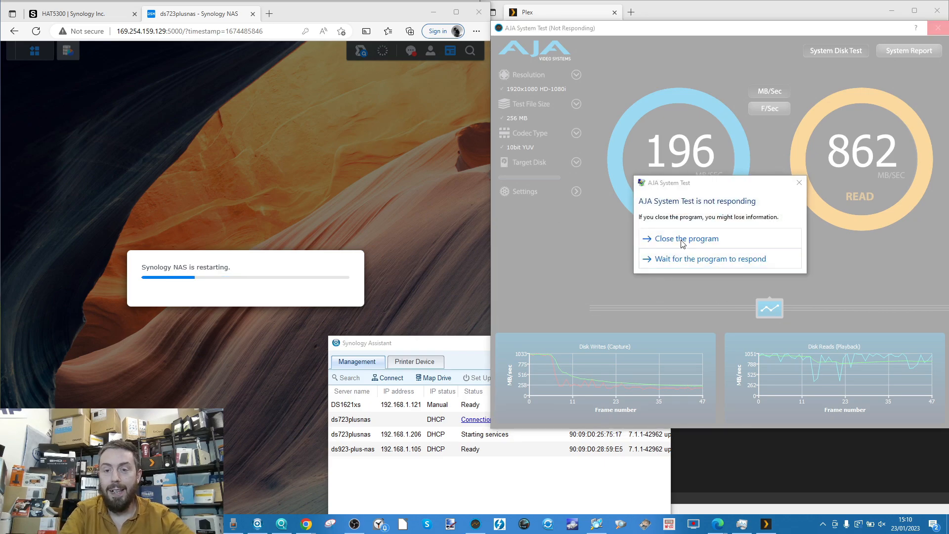
click(685, 238)
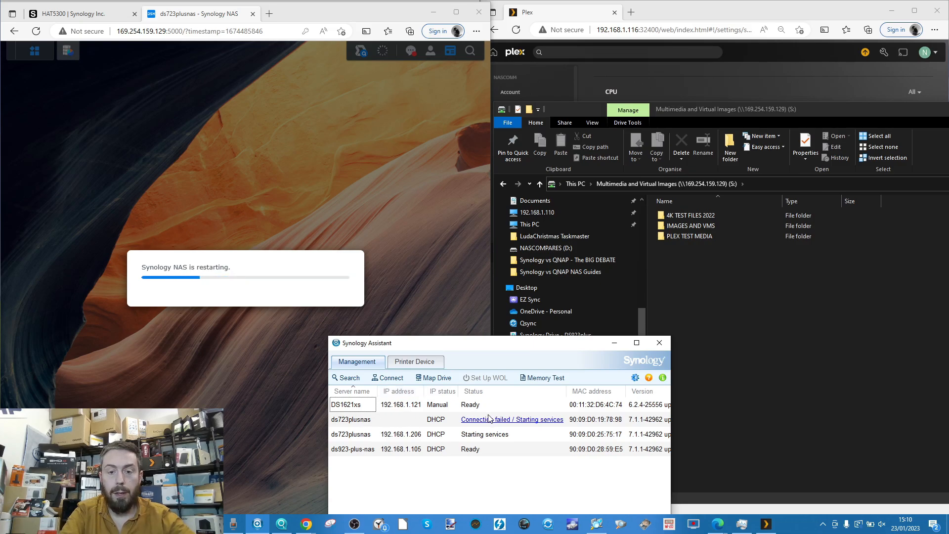
mouse_move(512, 419)
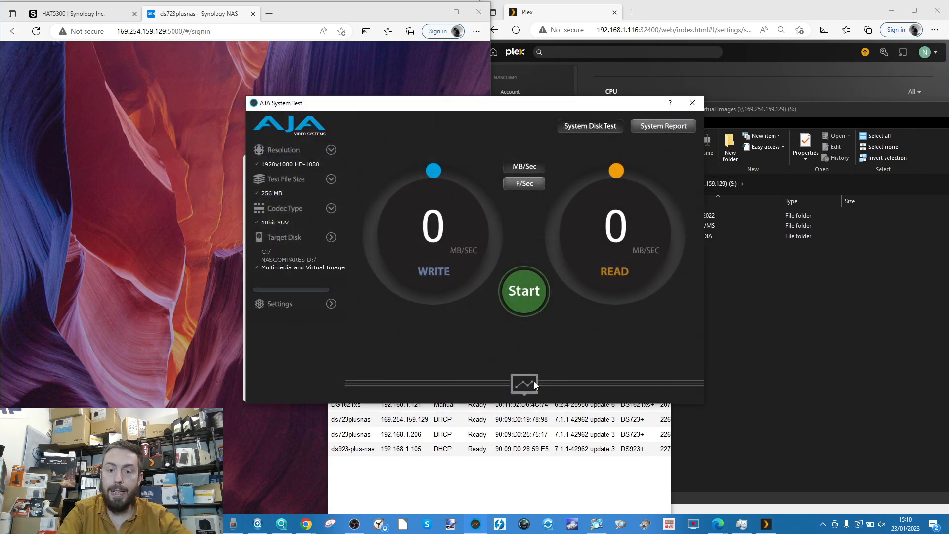
- Start a new AJA write test on the NAS network share
click(523, 291)
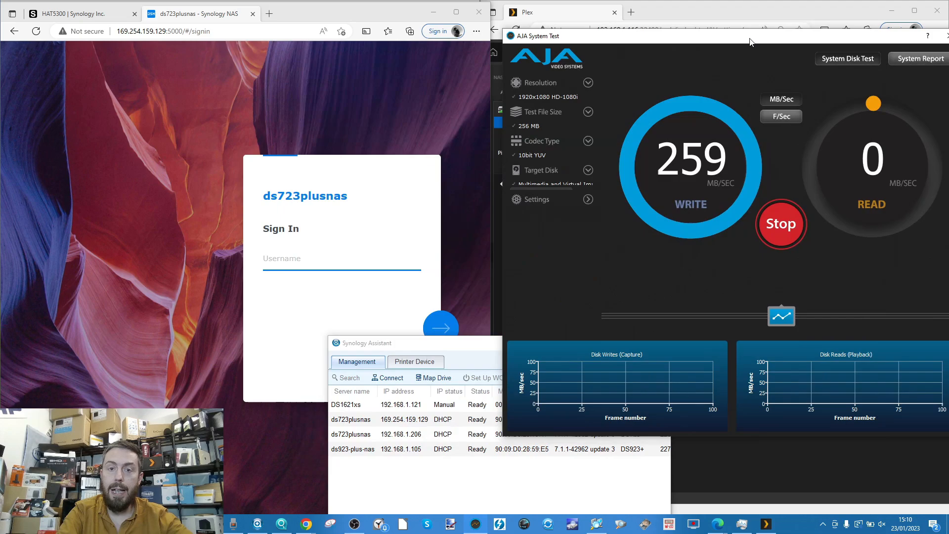
- Sign in to ds723plusnas with the saved Ad… username and password
click(341, 258)
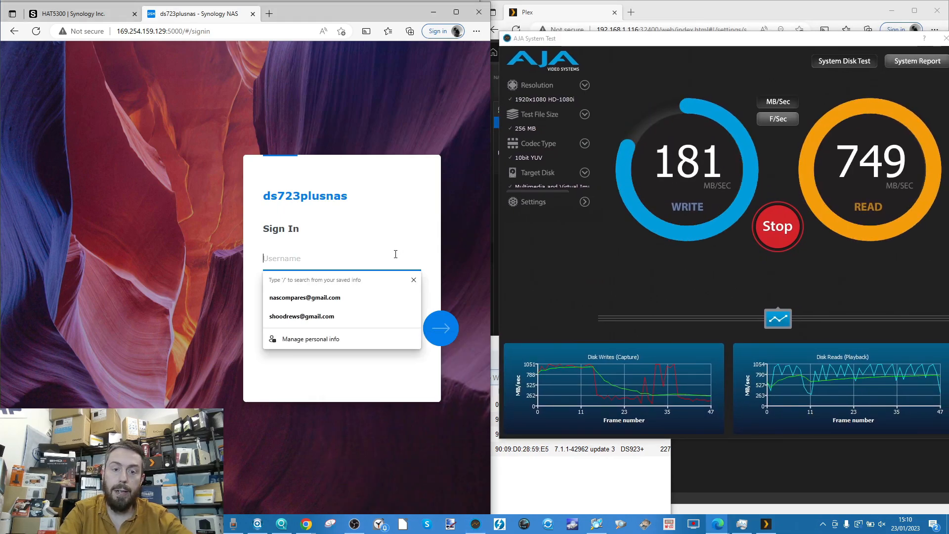
text(Ad)
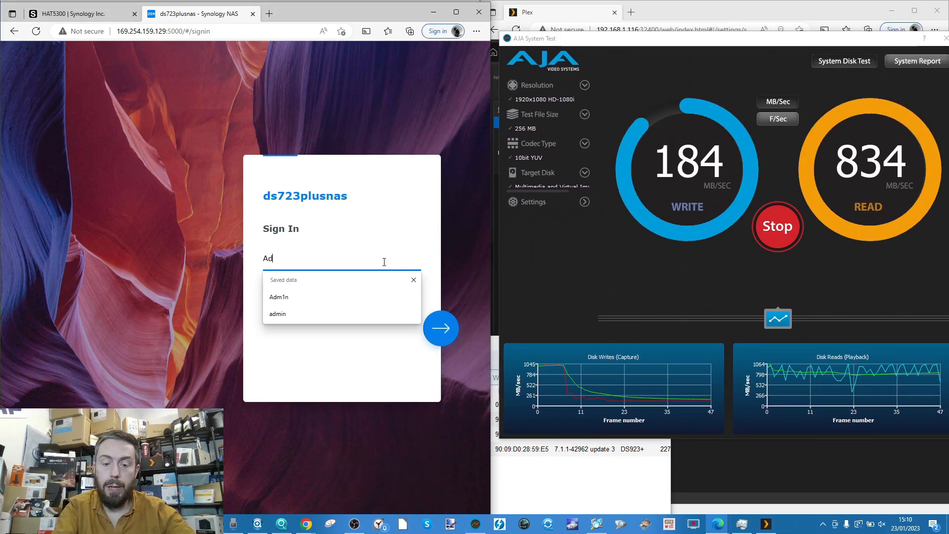
click(279, 297)
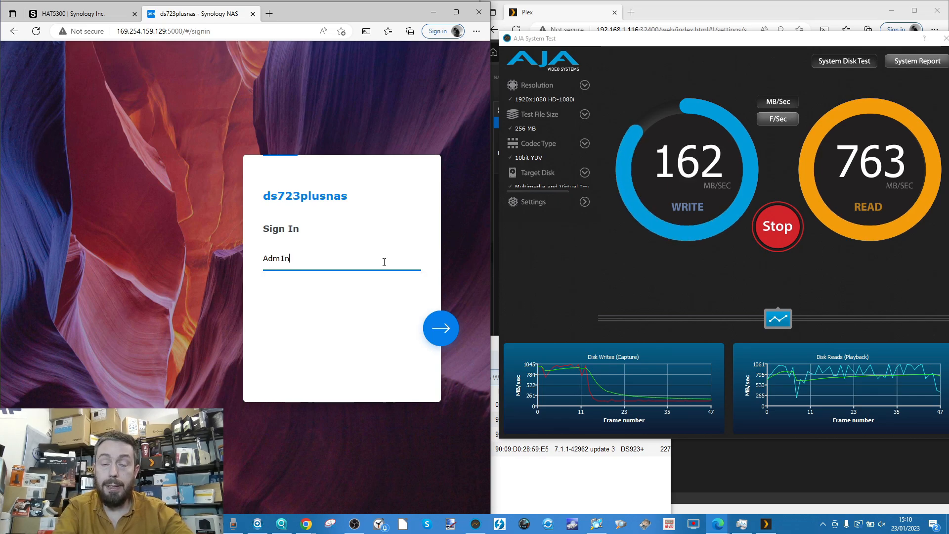
click(441, 328)
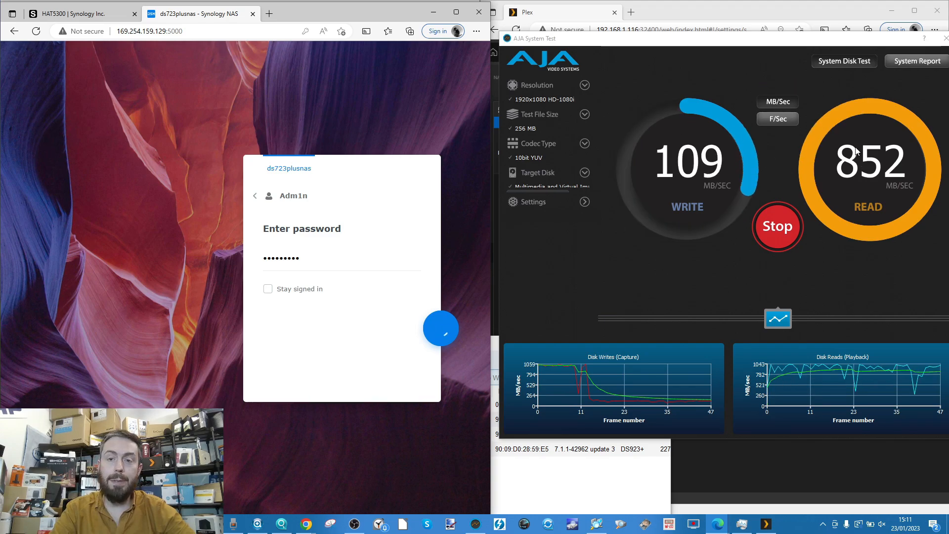
click(440, 328)
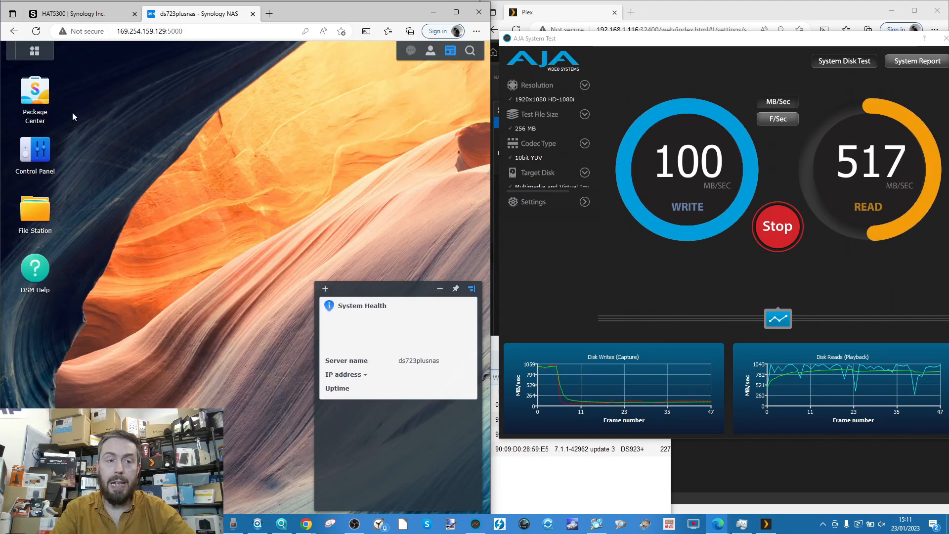